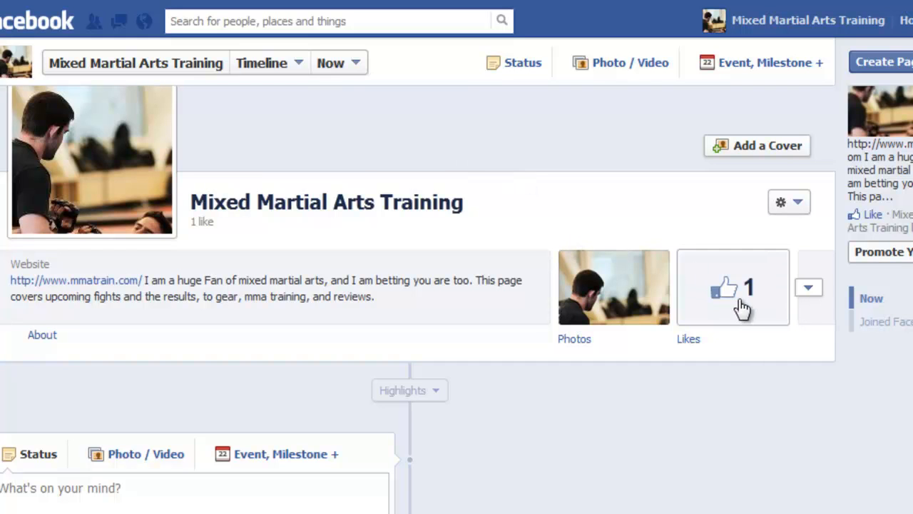
{"action": "mouse_move", "coordinate": [735, 296]}
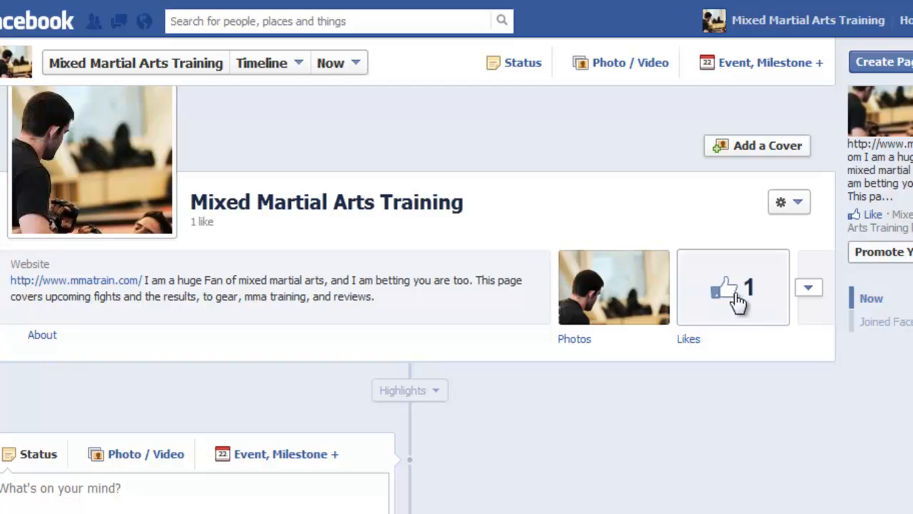
{"action": "mouse_move", "coordinate": [736, 294]}
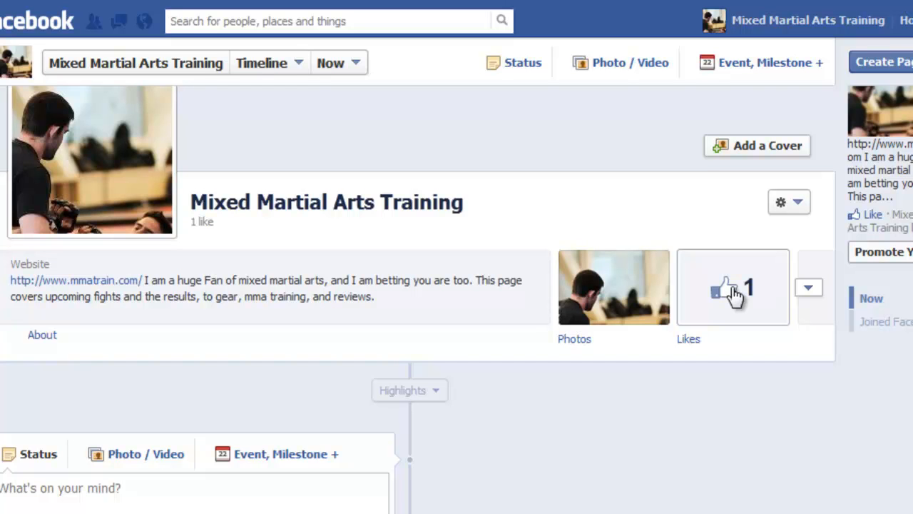
{"action": "mouse_move", "coordinate": [730, 292]}
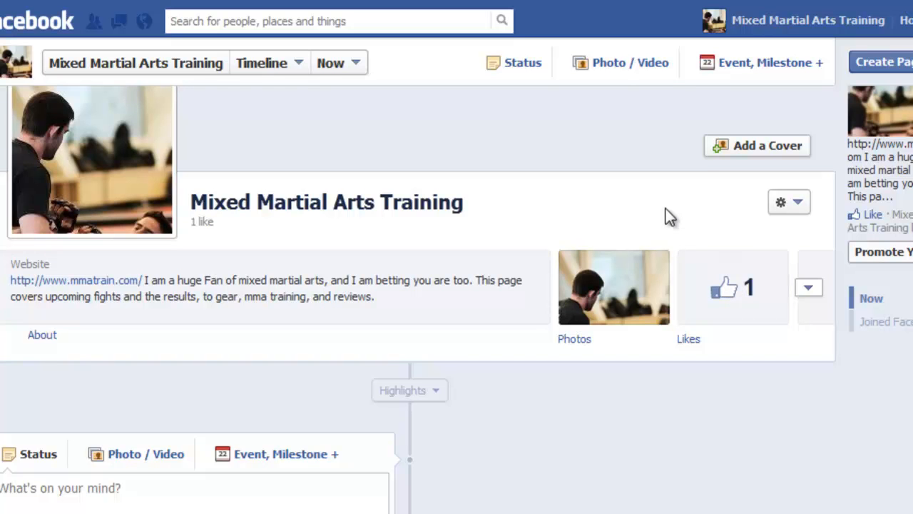
{"action": "mouse_move", "coordinate": [461, 164]}
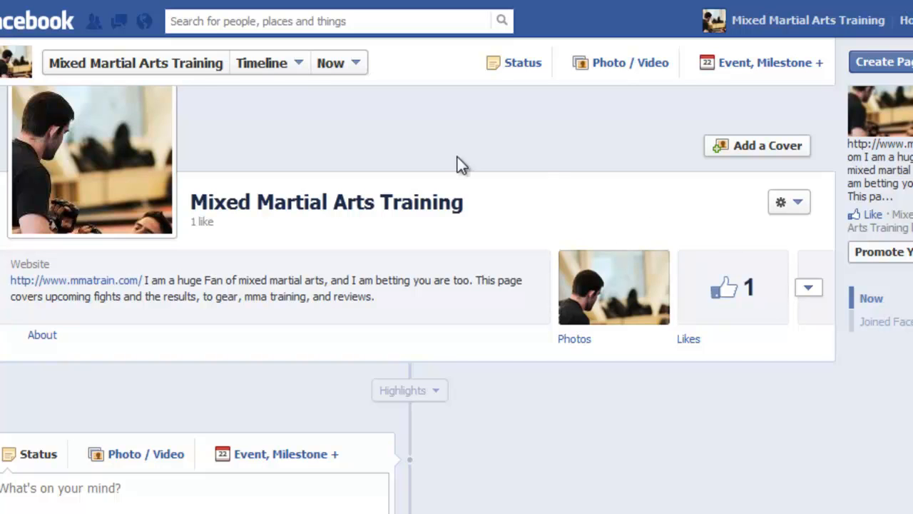
{"action": "mouse_move", "coordinate": [506, 222]}
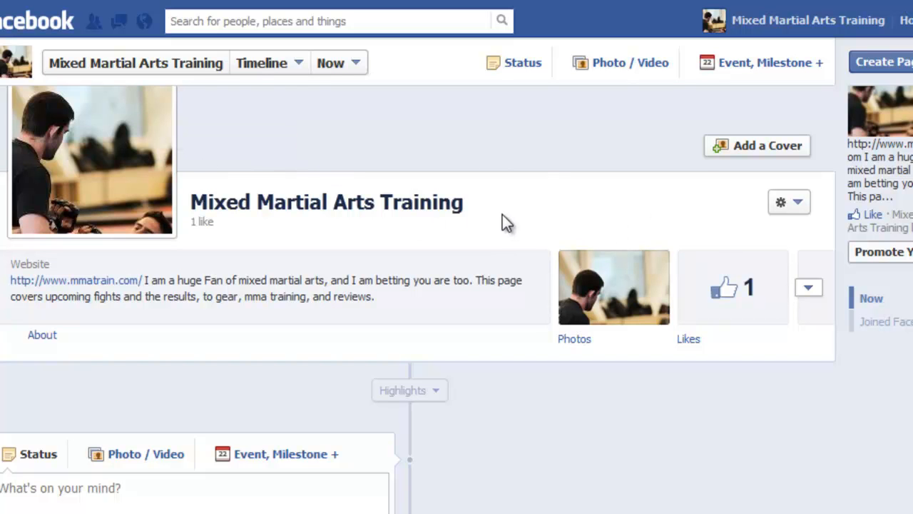
{"action": "mouse_move", "coordinate": [502, 214]}
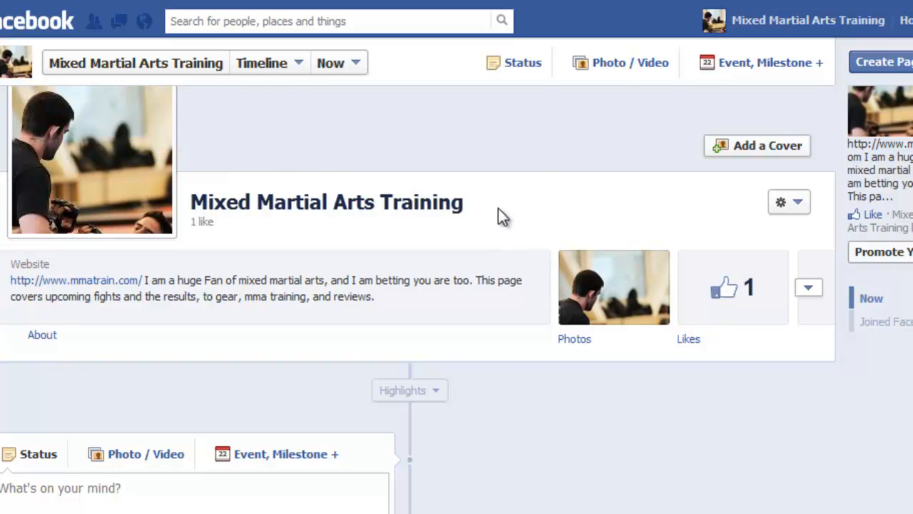
{"action": "mouse_move", "coordinate": [520, 212]}
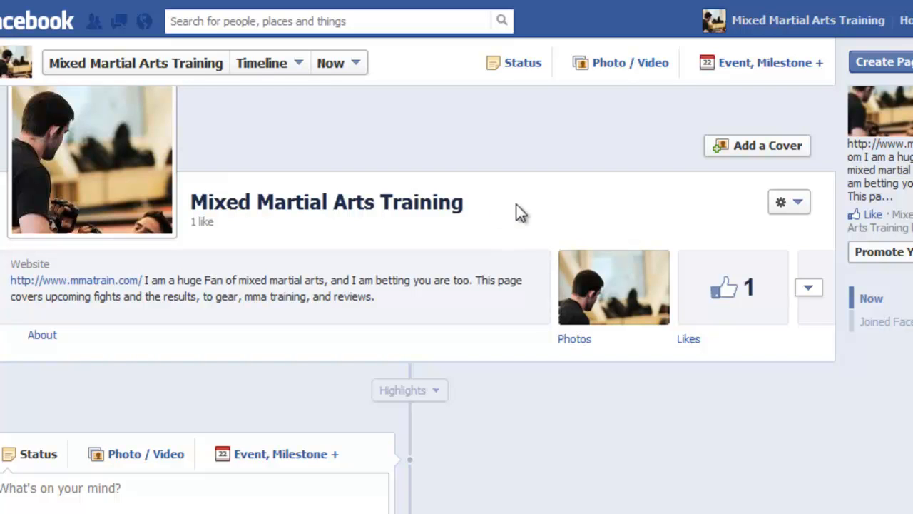
{"action": "mouse_move", "coordinate": [529, 214]}
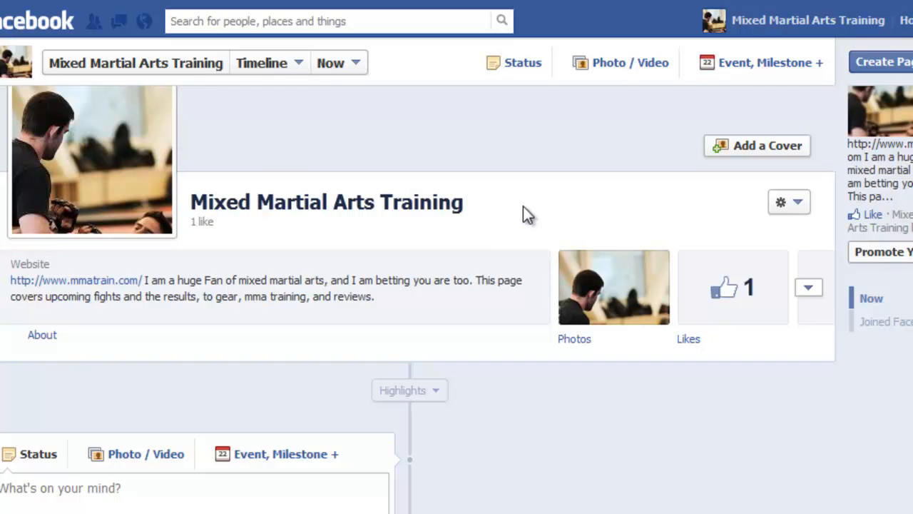
{"action": "mouse_move", "coordinate": [536, 218]}
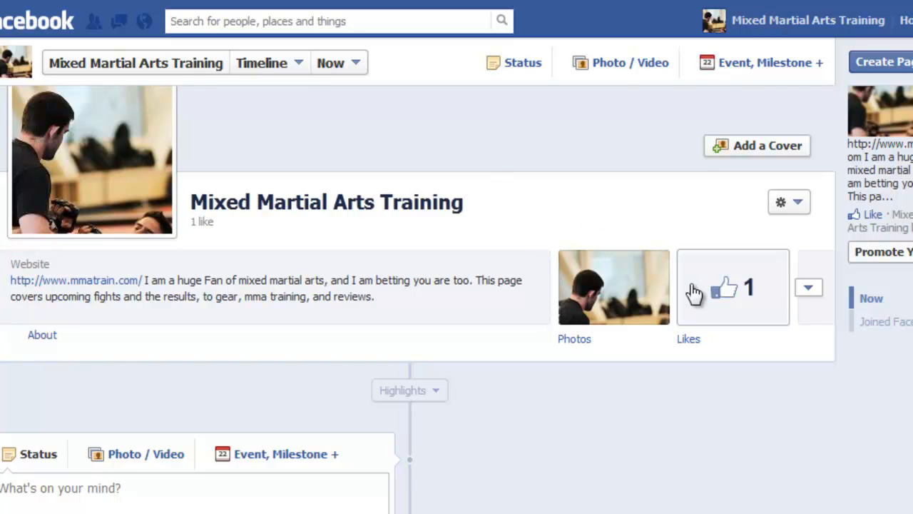
{"action": "mouse_move", "coordinate": [669, 208]}
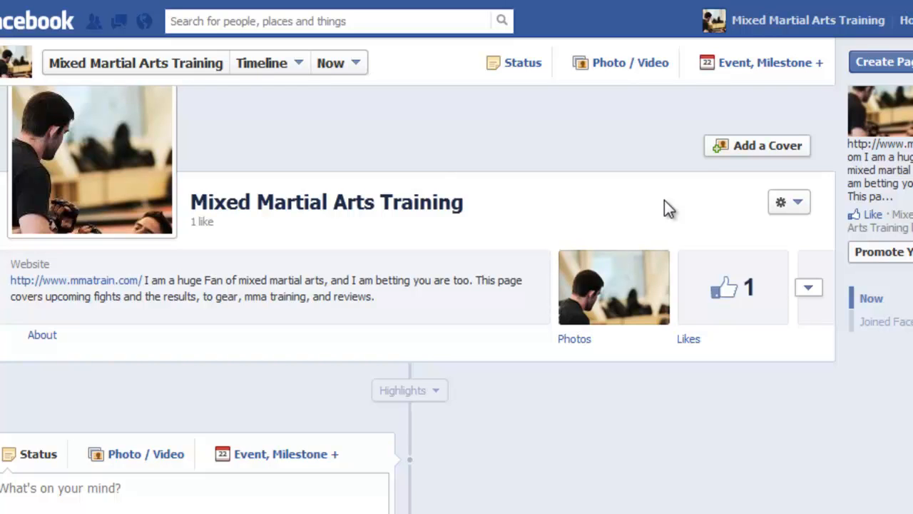
{"action": "mouse_move", "coordinate": [665, 210]}
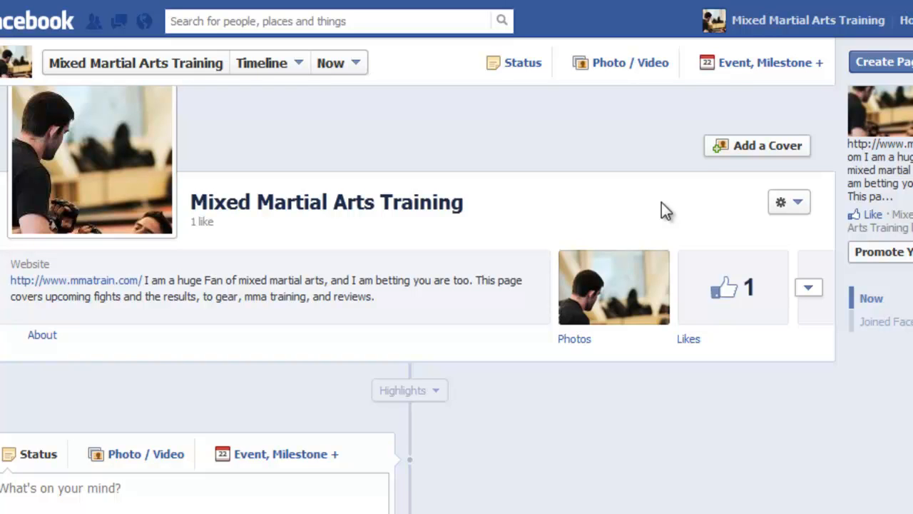
{"action": "mouse_move", "coordinate": [635, 203]}
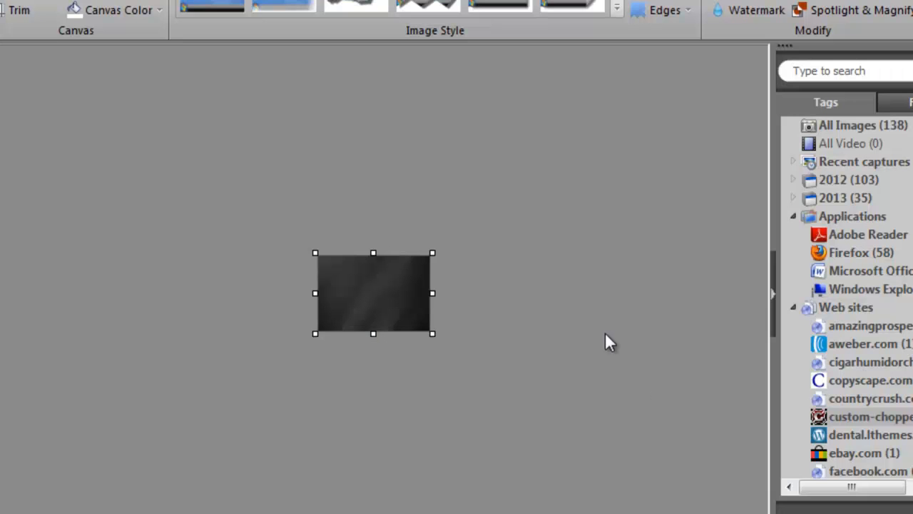
{"action": "mouse_move", "coordinate": [512, 269]}
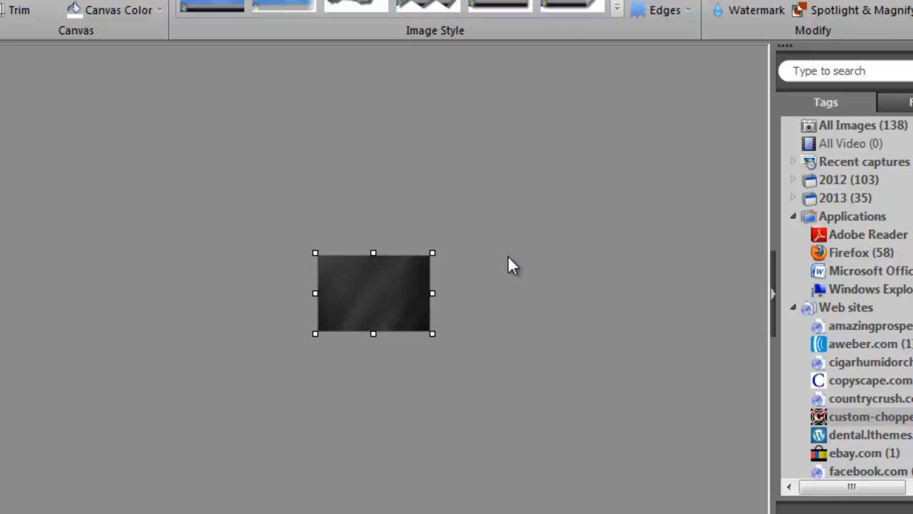
{"action": "mouse_move", "coordinate": [469, 205]}
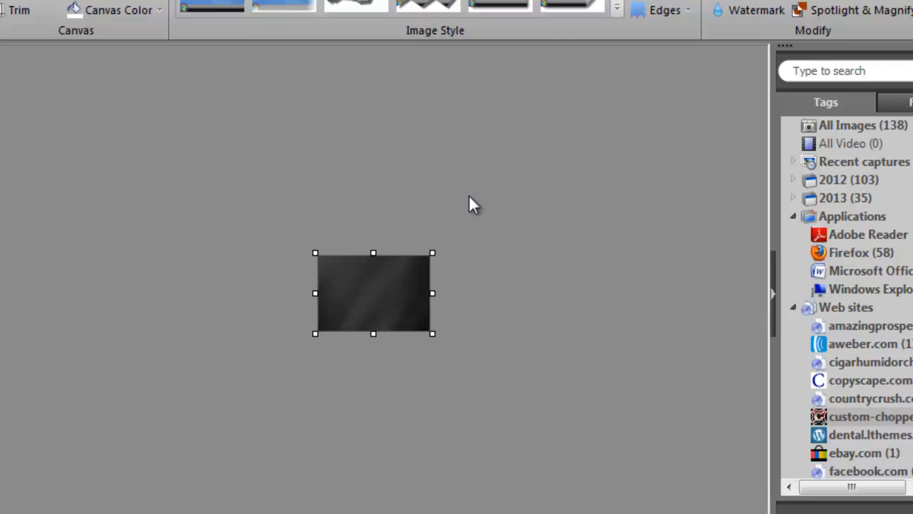
{"action": "mouse_move", "coordinate": [90, 36]}
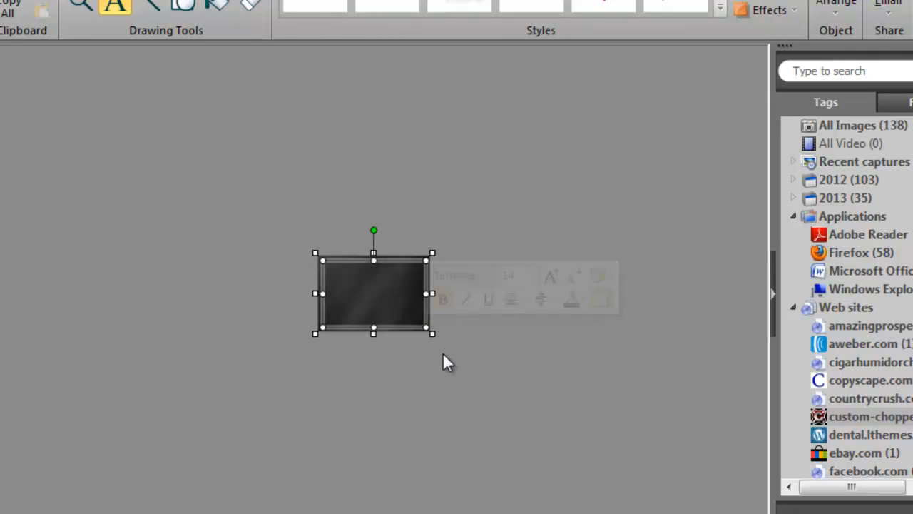
Type 'Free Videos' on the dark image, enlarge it, and resize the box to fit
{"action": "type", "text": "Free"}
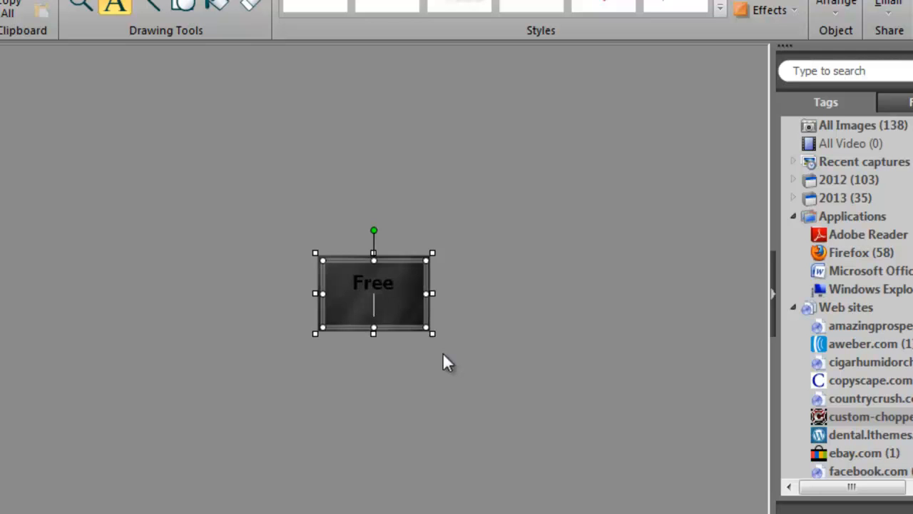
{"action": "type", "text": "Videos"}
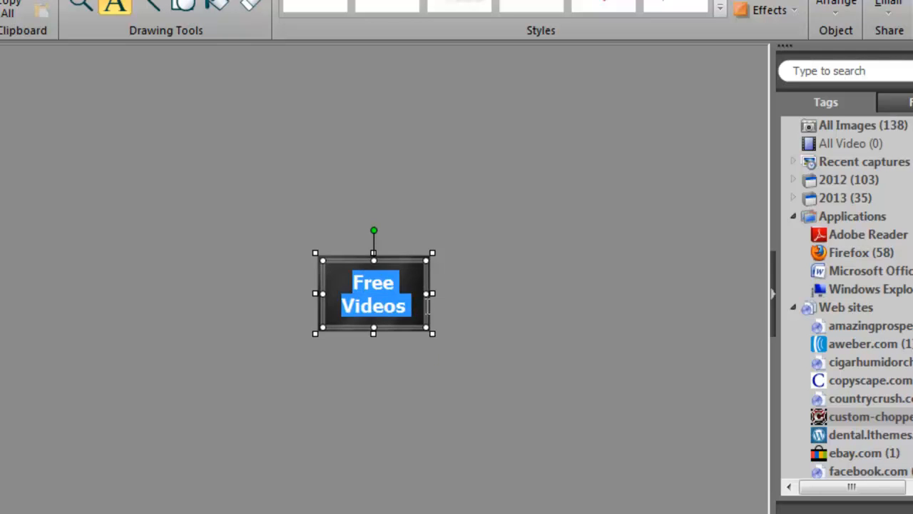
{"action": "mouse_move", "coordinate": [374, 333]}
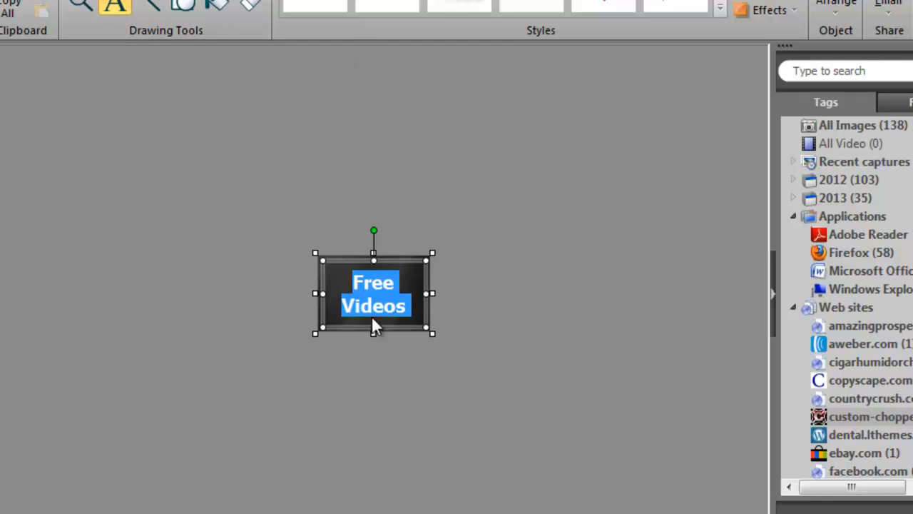
{"action": "mouse_move", "coordinate": [408, 307]}
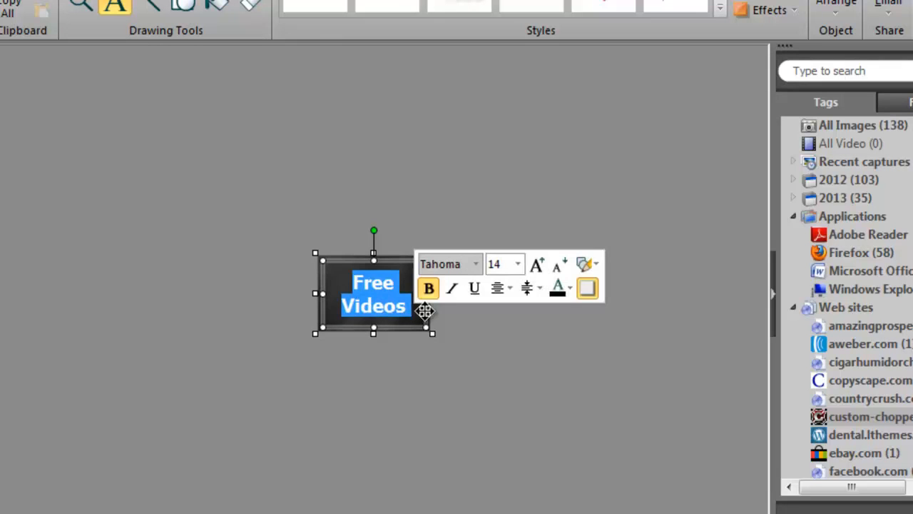
{"action": "left_click", "coordinate": [518, 263]}
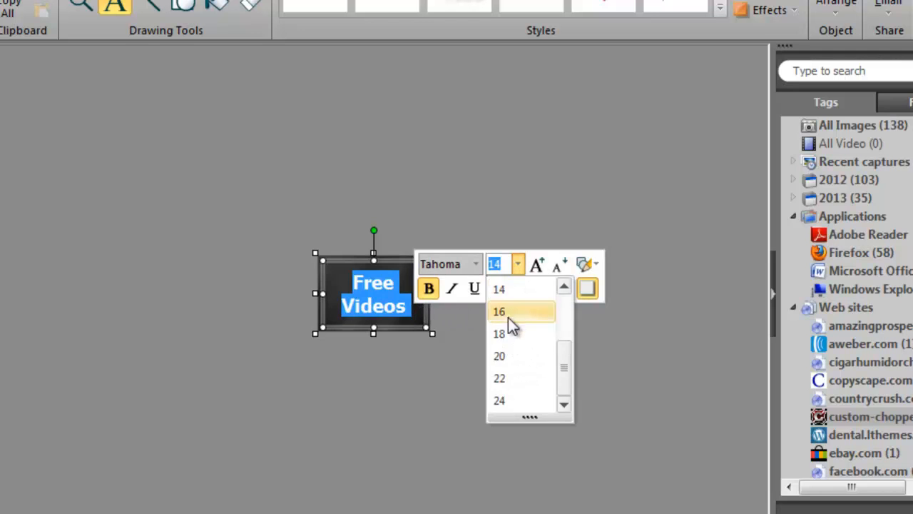
{"action": "left_click", "coordinate": [500, 400]}
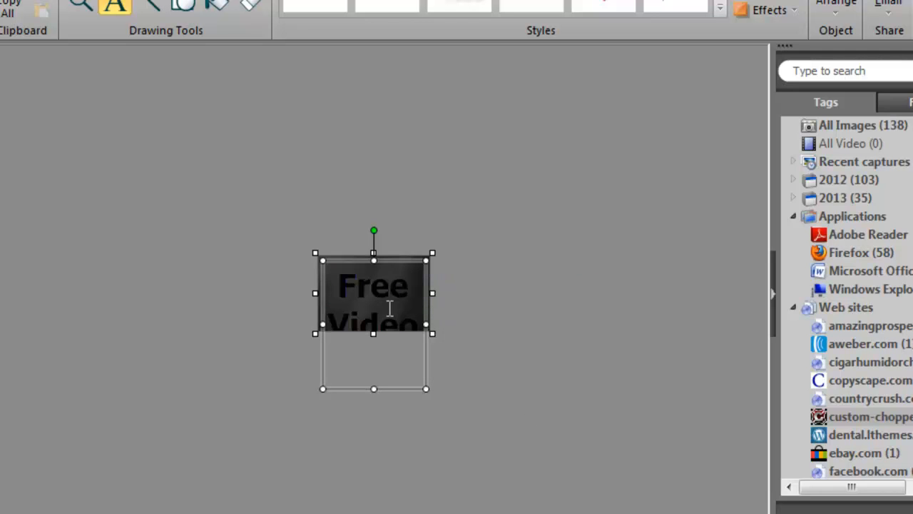
{"action": "mouse_move", "coordinate": [375, 421]}
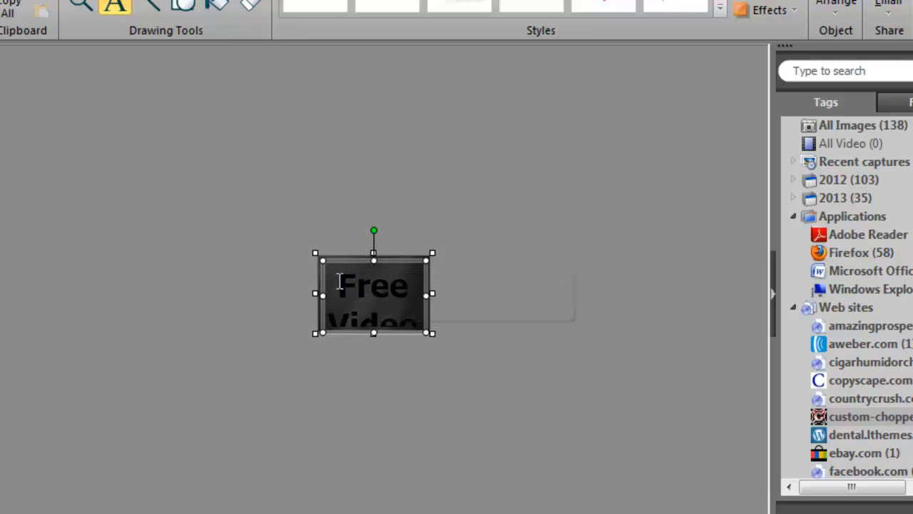
{"action": "triple_click", "coordinate": [371, 286]}
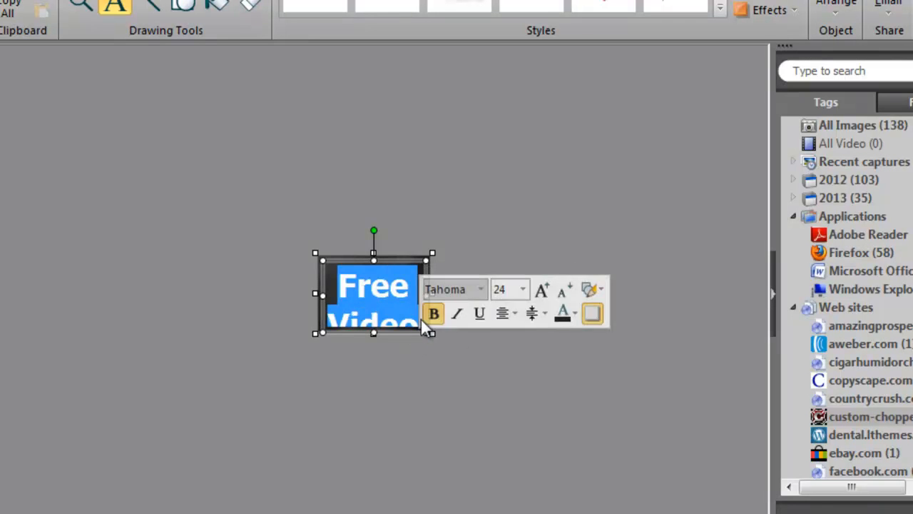
{"action": "left_click", "coordinate": [531, 289]}
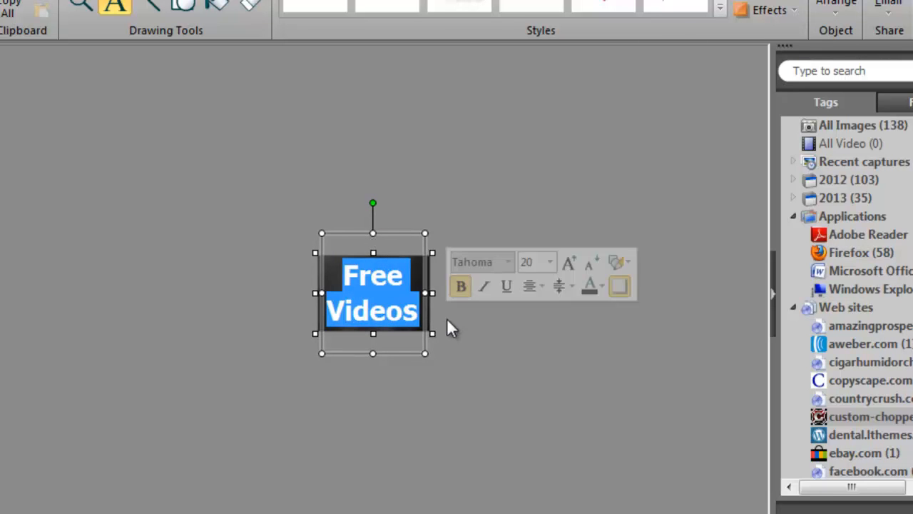
{"action": "mouse_move", "coordinate": [530, 286]}
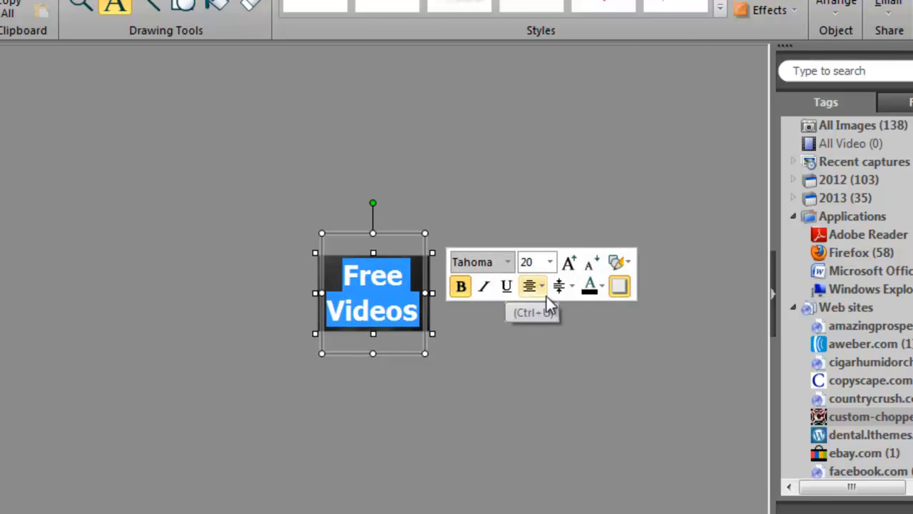
Change the Free Videos caption colour to white and re-enter the text
{"action": "left_click", "coordinate": [590, 286]}
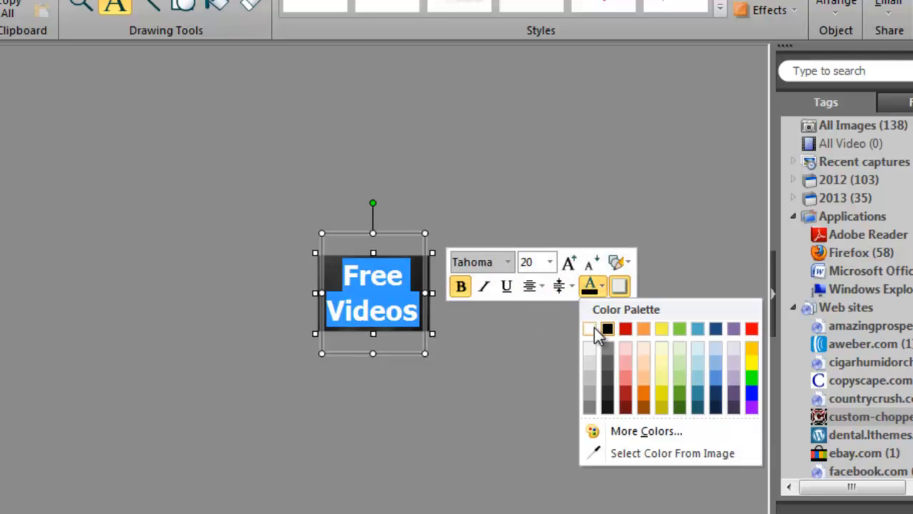
{"action": "left_click", "coordinate": [594, 328]}
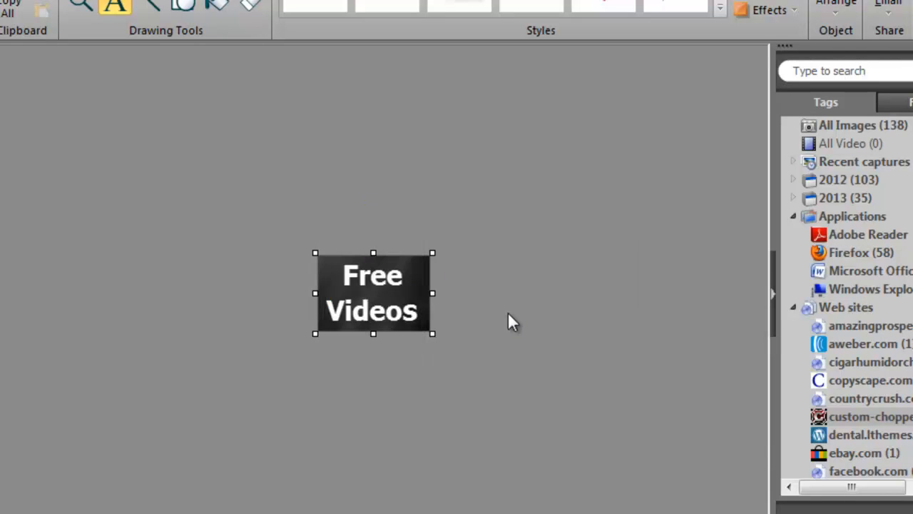
{"action": "double_click", "coordinate": [374, 293]}
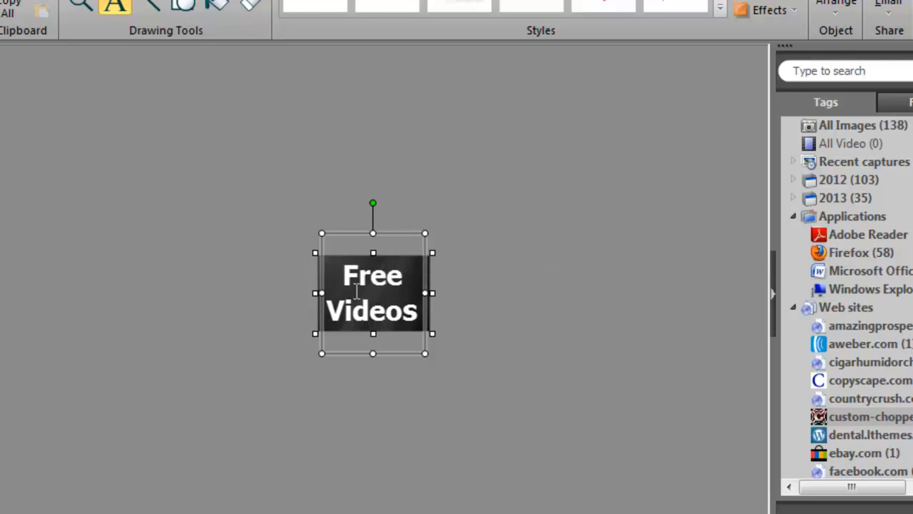
{"action": "mouse_move", "coordinate": [437, 288]}
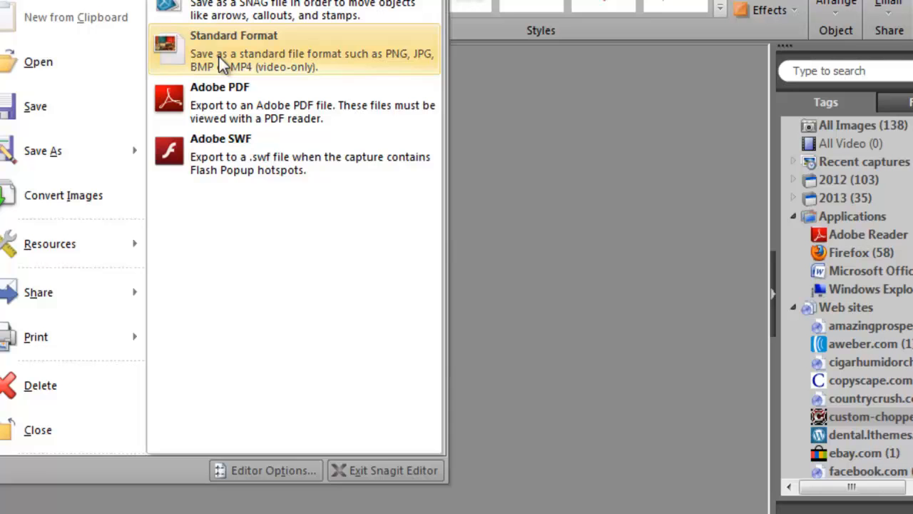
Save the Free Videos image in standard format as a JPG
{"action": "left_click", "coordinate": [243, 43]}
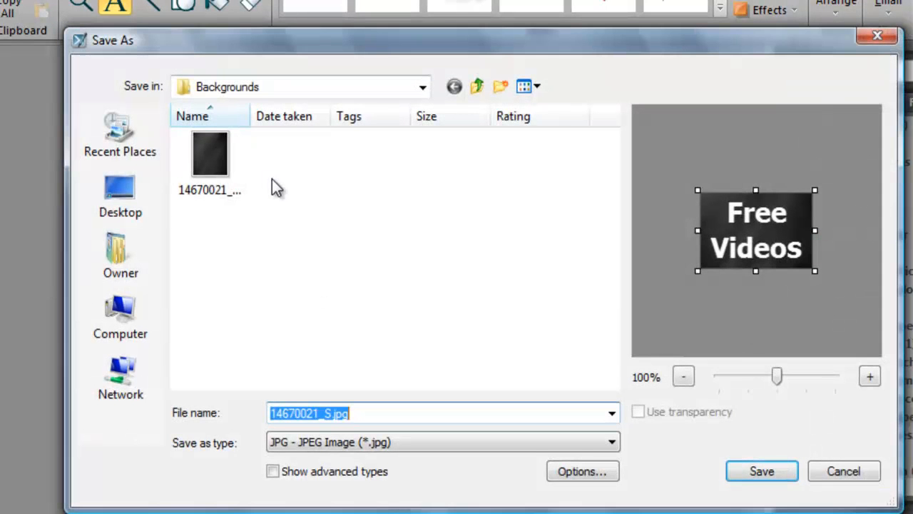
{"action": "left_click", "coordinate": [119, 193]}
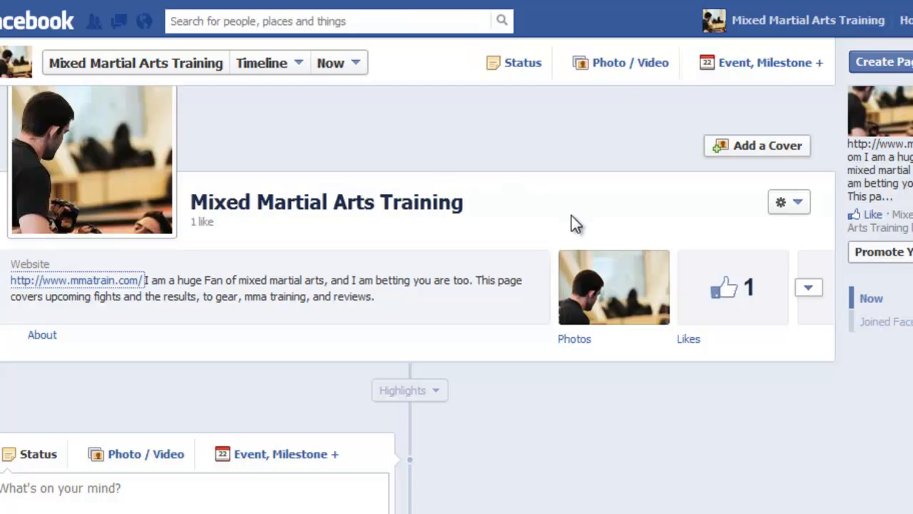
{"action": "mouse_move", "coordinate": [582, 214]}
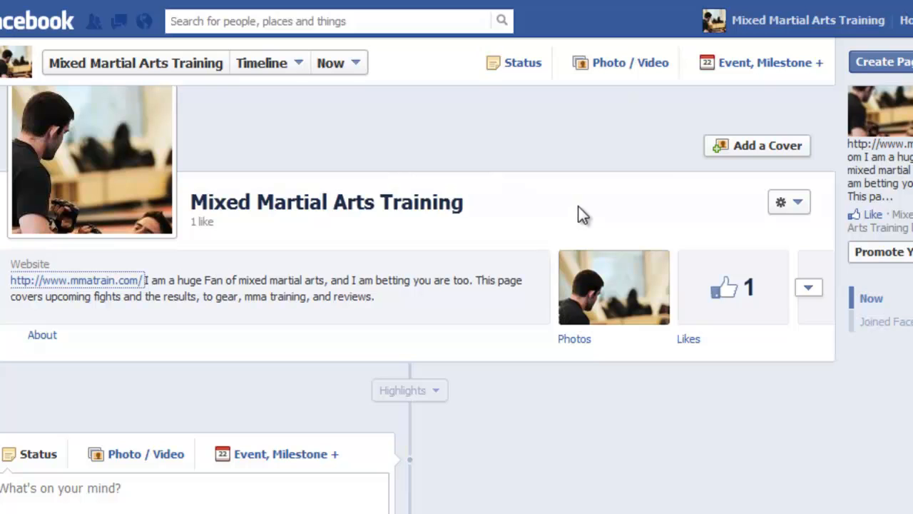
{"action": "mouse_move", "coordinate": [582, 199]}
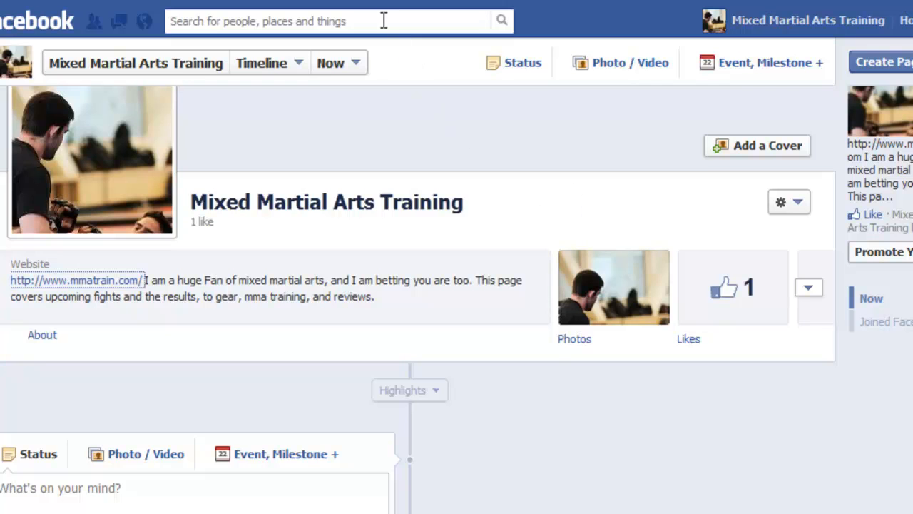
{"action": "mouse_move", "coordinate": [906, 503]}
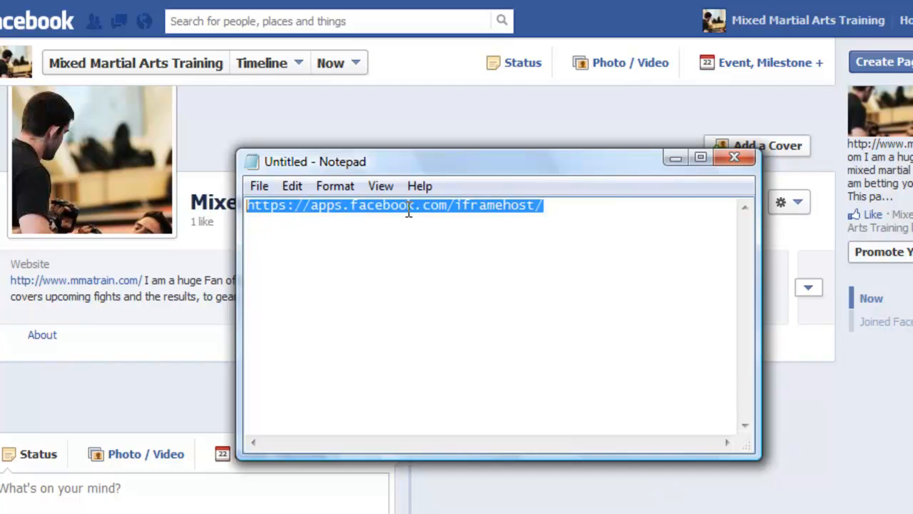
{"action": "mouse_move", "coordinate": [345, 214]}
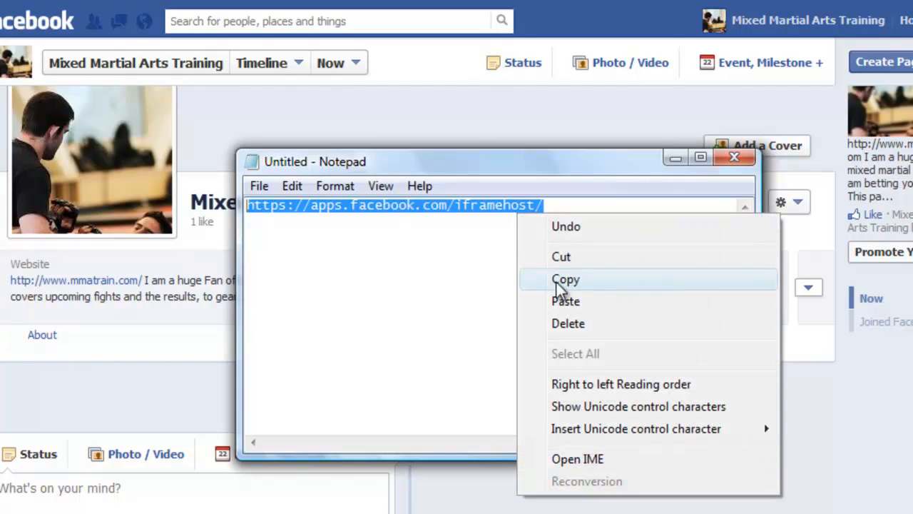
{"action": "left_click", "coordinate": [735, 157]}
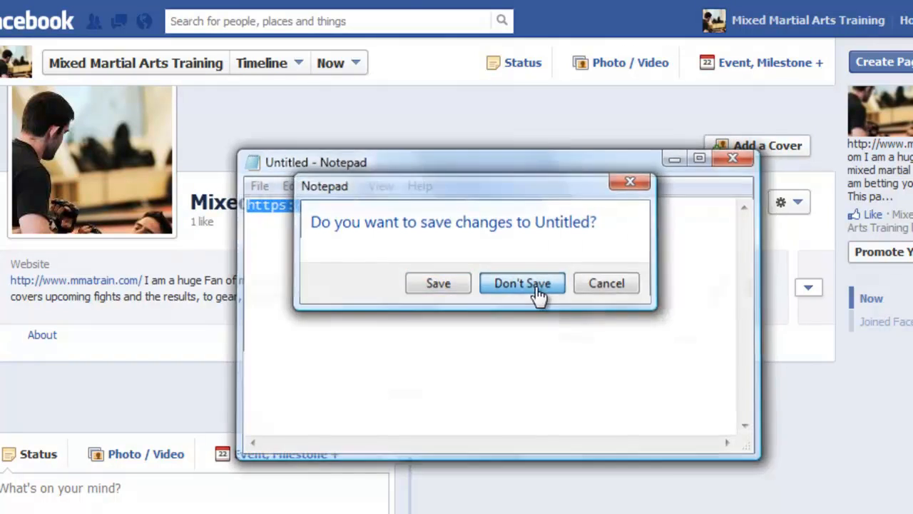
{"action": "left_click", "coordinate": [521, 282]}
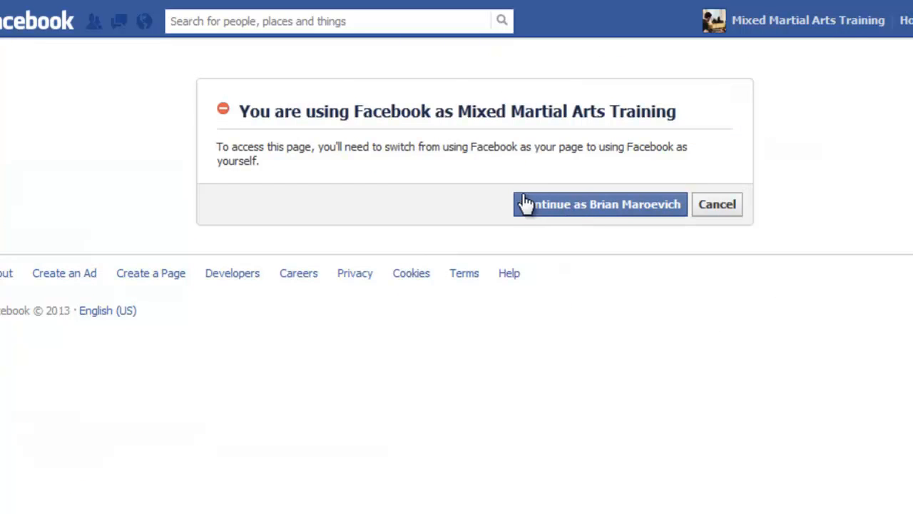
Continue as your personal profile and choose Install Page Tab for Static Iframe Tab
{"action": "left_click", "coordinate": [600, 204]}
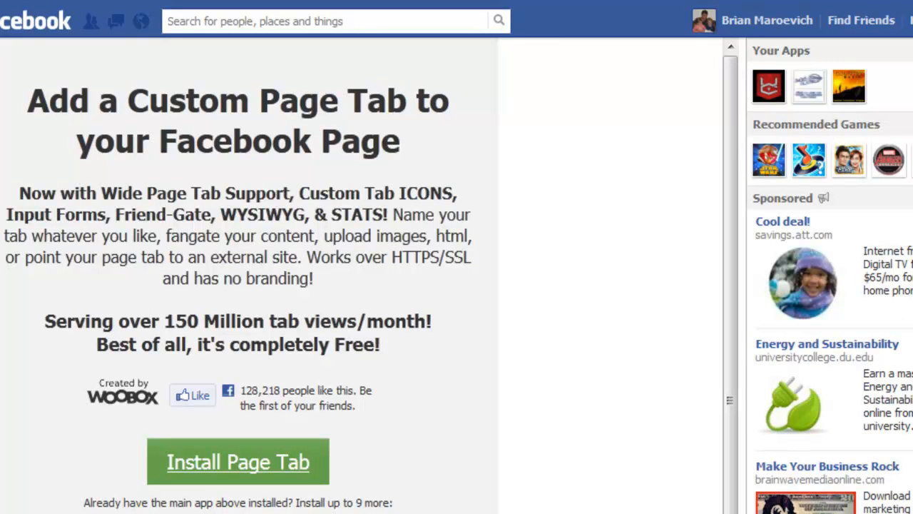
{"action": "scroll", "scroll_direction": "down", "scroll_amount": 3}
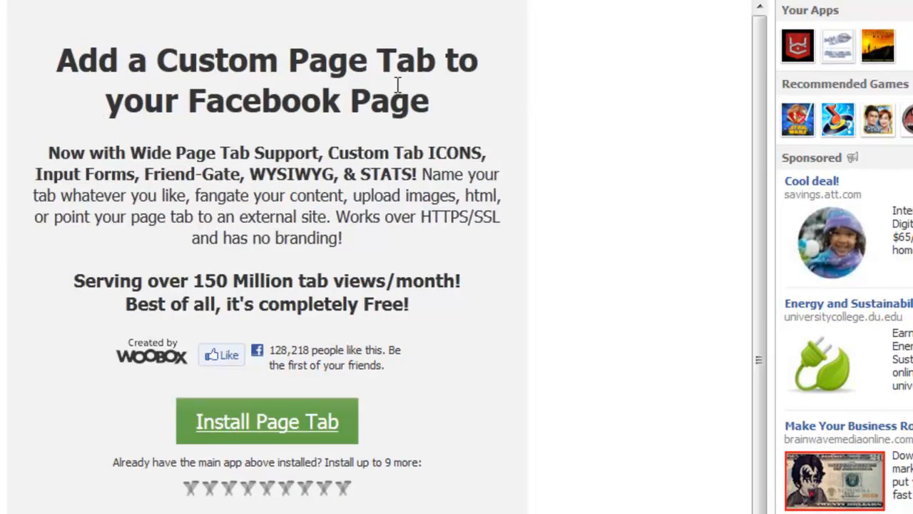
{"action": "mouse_move", "coordinate": [263, 426]}
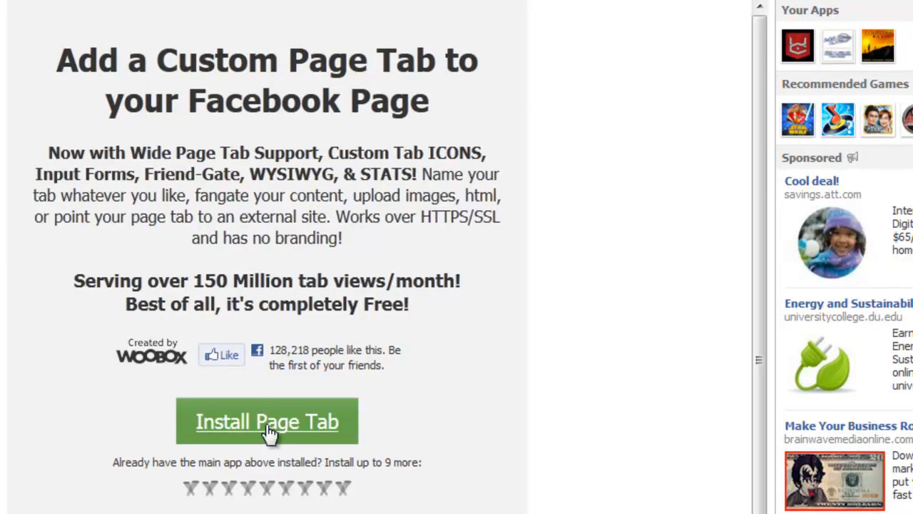
{"action": "left_click", "coordinate": [268, 421]}
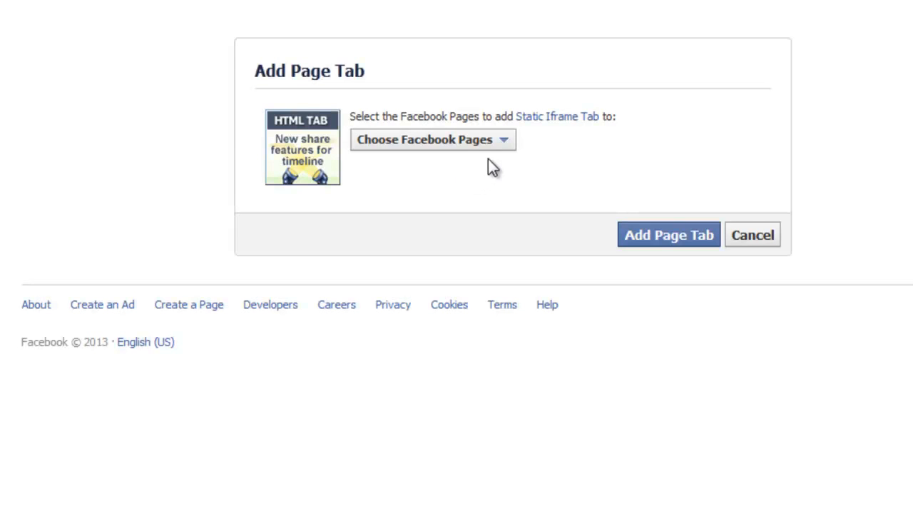
{"action": "mouse_move", "coordinate": [505, 146]}
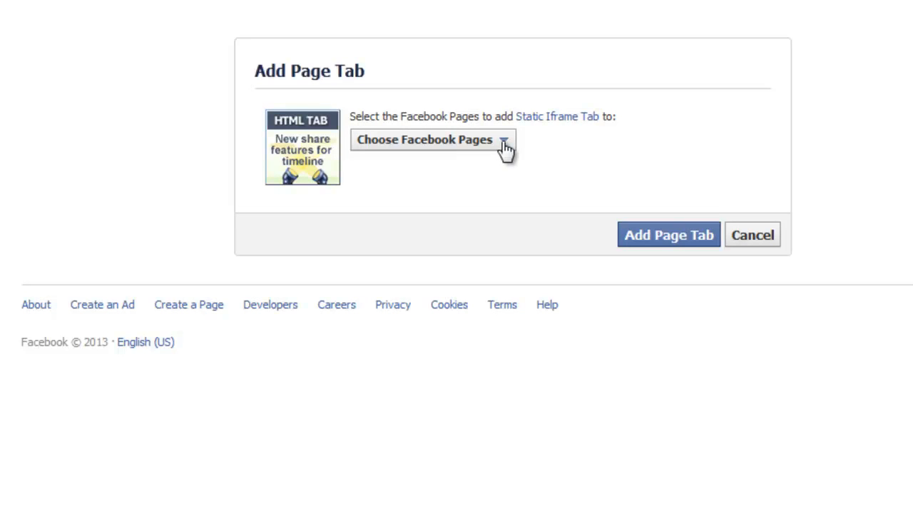
{"action": "mouse_move", "coordinate": [545, 418]}
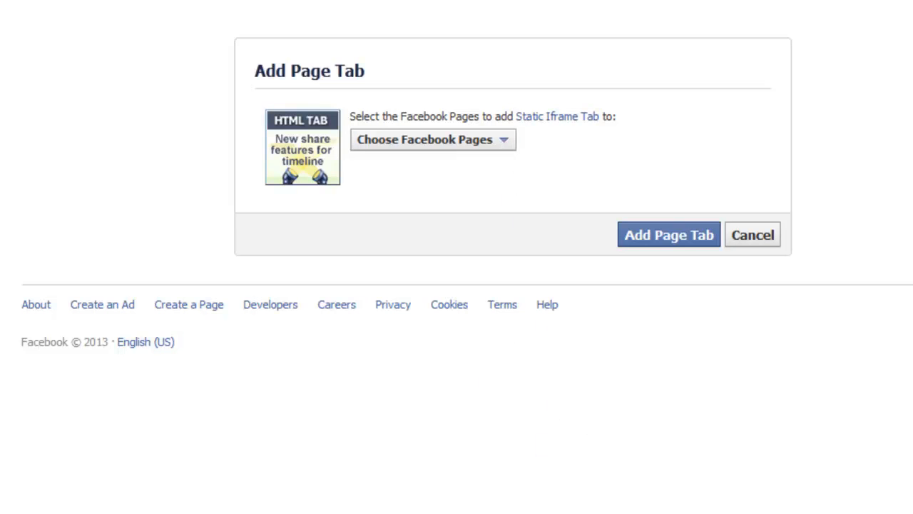
{"action": "mouse_move", "coordinate": [715, 233]}
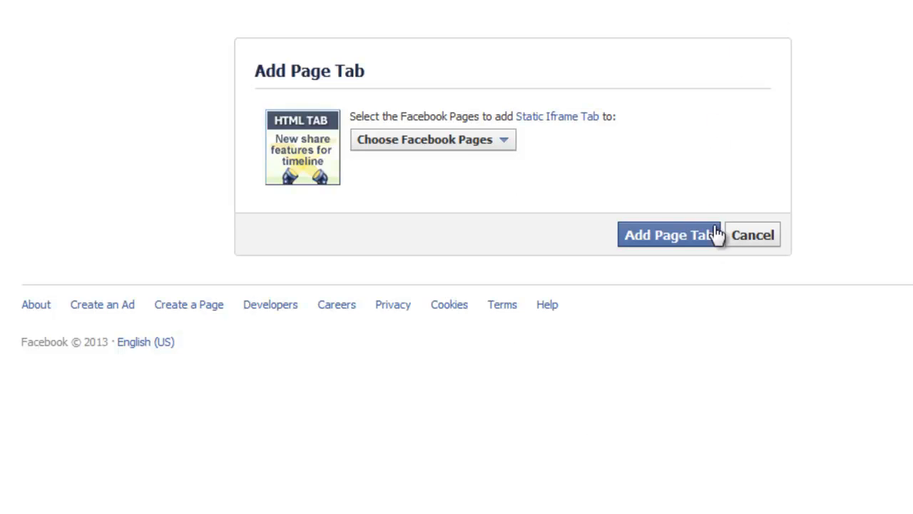
{"action": "mouse_move", "coordinate": [680, 235]}
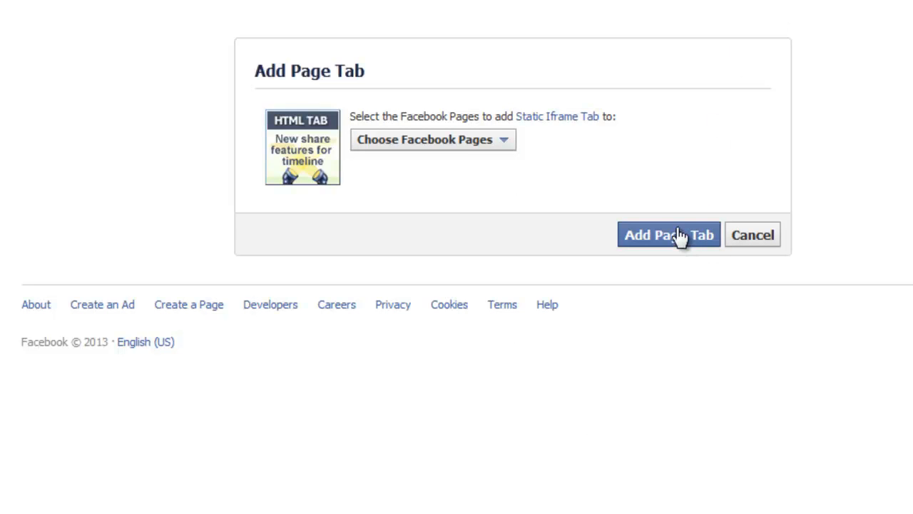
{"action": "mouse_move", "coordinate": [735, 96]}
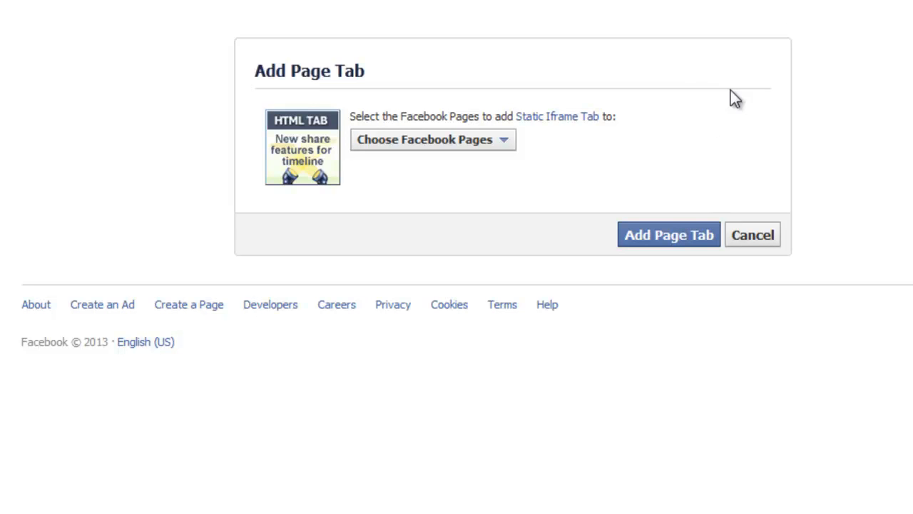
{"action": "mouse_move", "coordinate": [682, 139]}
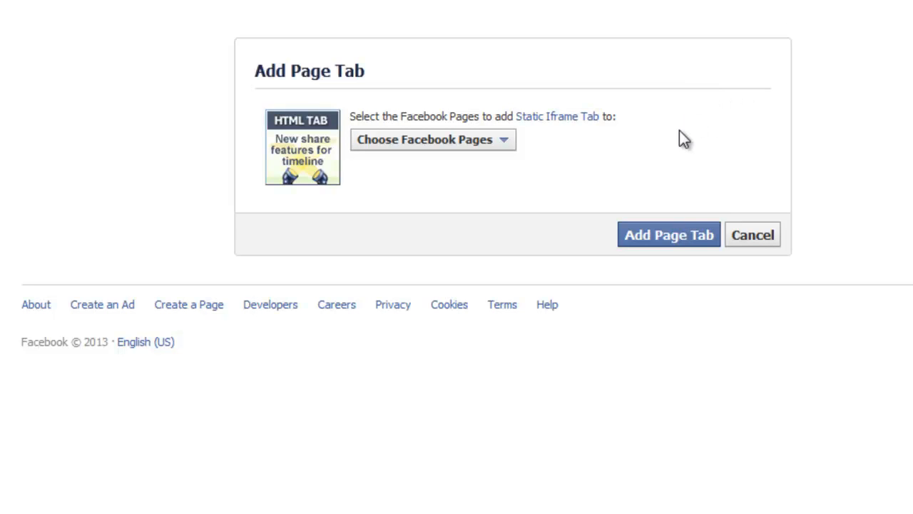
{"action": "mouse_move", "coordinate": [821, 20]}
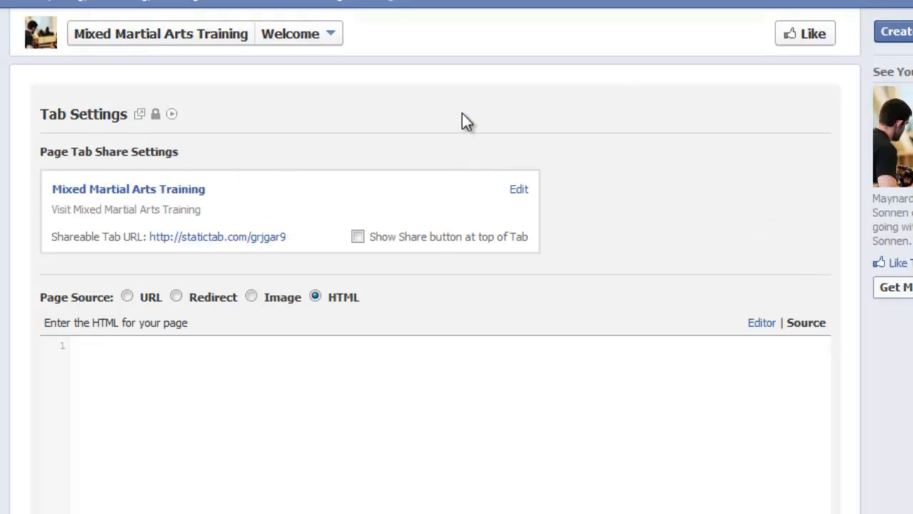
{"action": "mouse_move", "coordinate": [296, 100]}
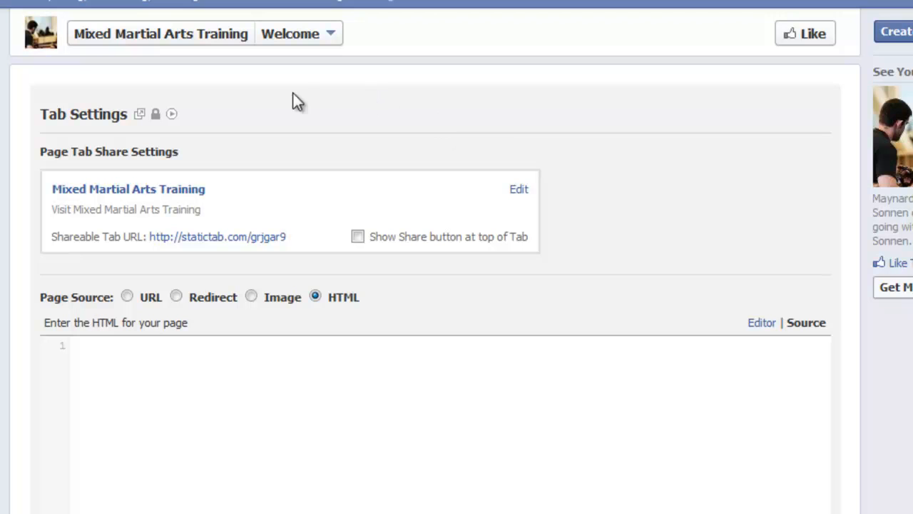
{"action": "mouse_move", "coordinate": [321, 255]}
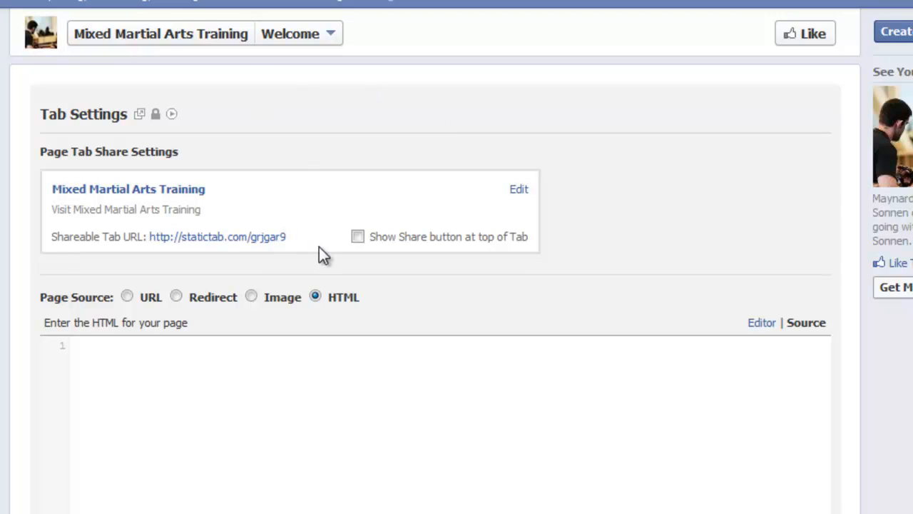
{"action": "mouse_move", "coordinate": [127, 310]}
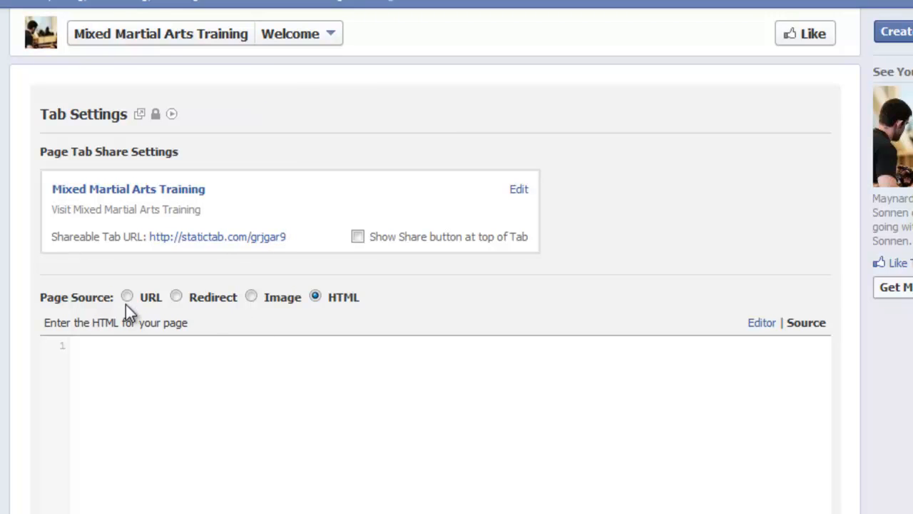
{"action": "mouse_move", "coordinate": [158, 309]}
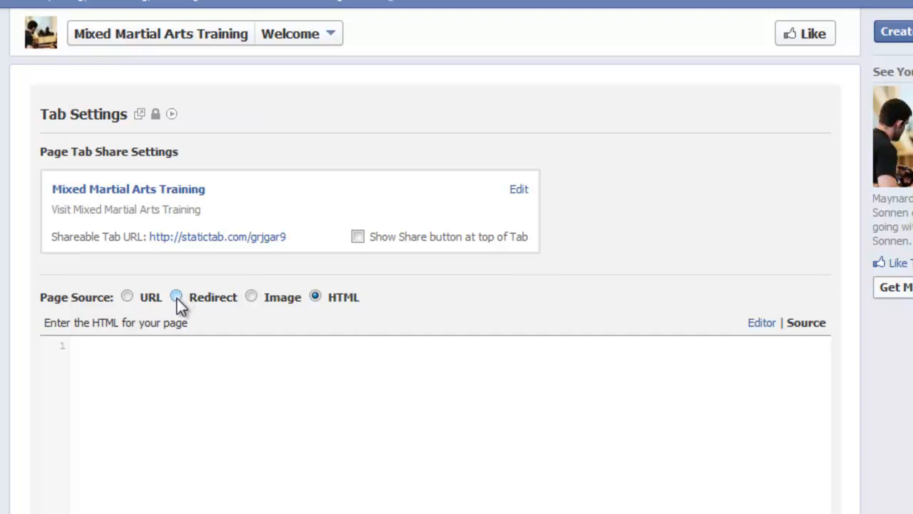
{"action": "left_click", "coordinate": [177, 296]}
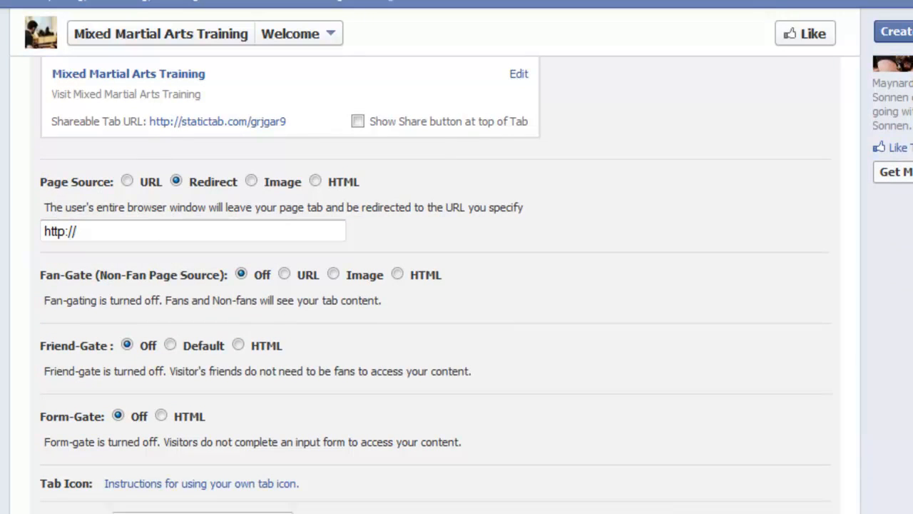
{"action": "mouse_move", "coordinate": [409, 179]}
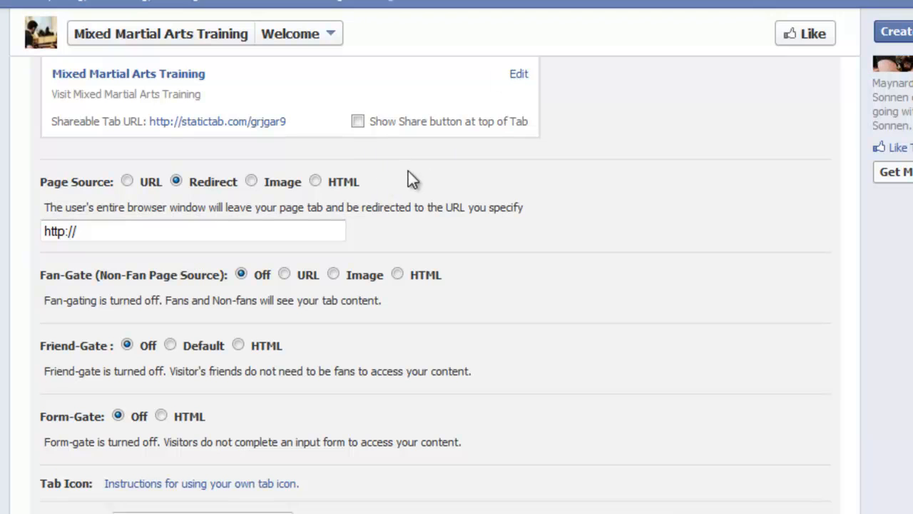
{"action": "mouse_move", "coordinate": [435, 172]}
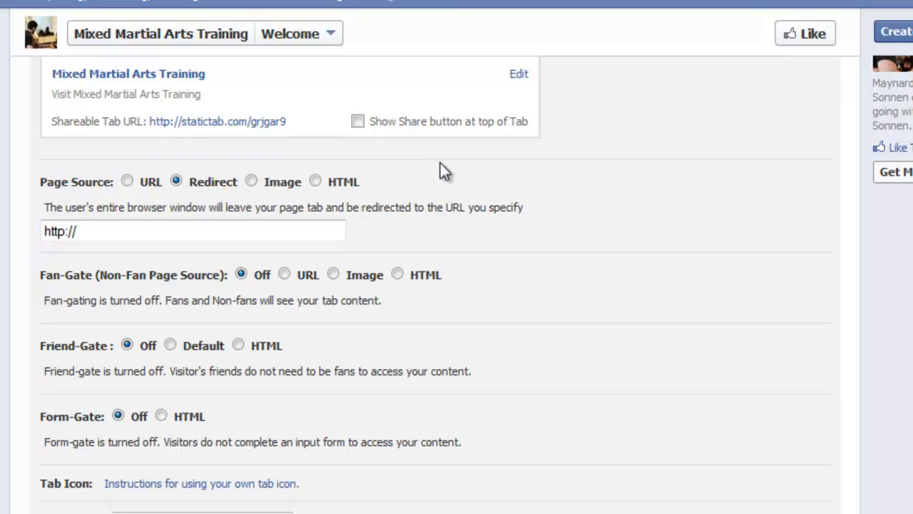
{"action": "mouse_move", "coordinate": [454, 169]}
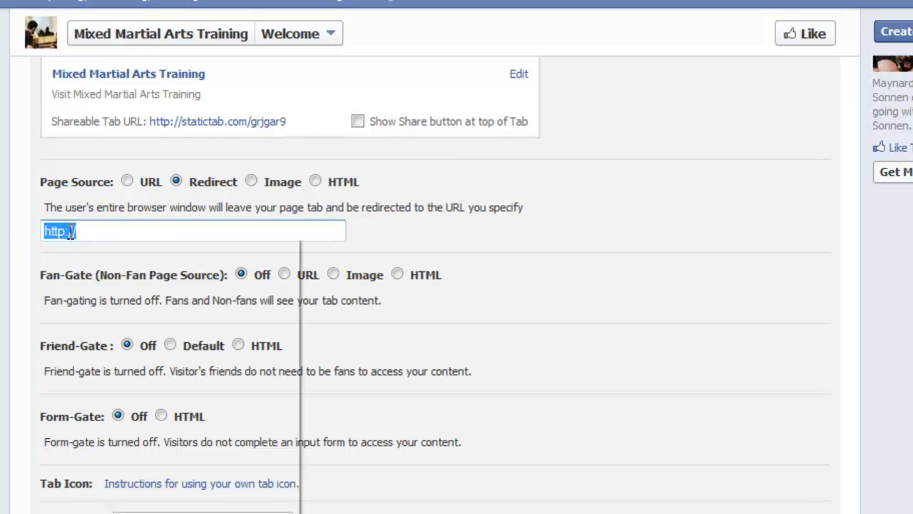
{"action": "type", "text": "http://www.mmatrain.com/"}
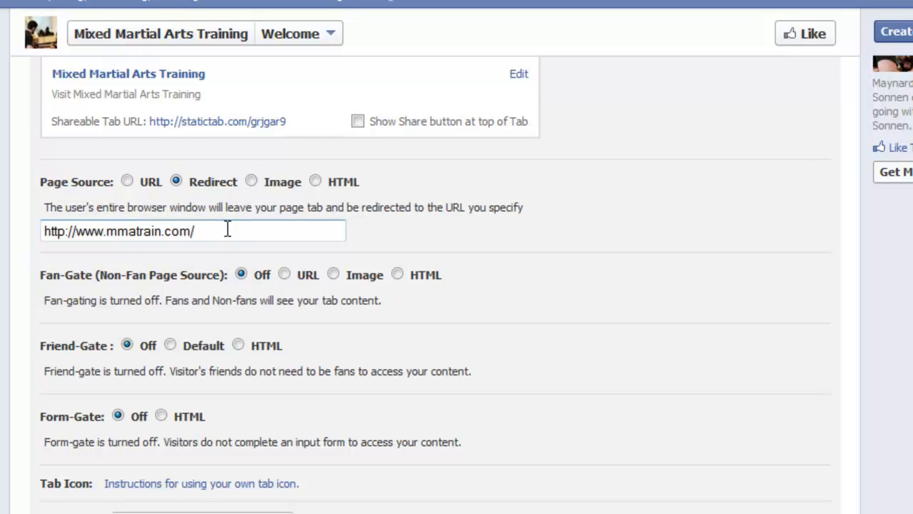
{"action": "mouse_move", "coordinate": [307, 227]}
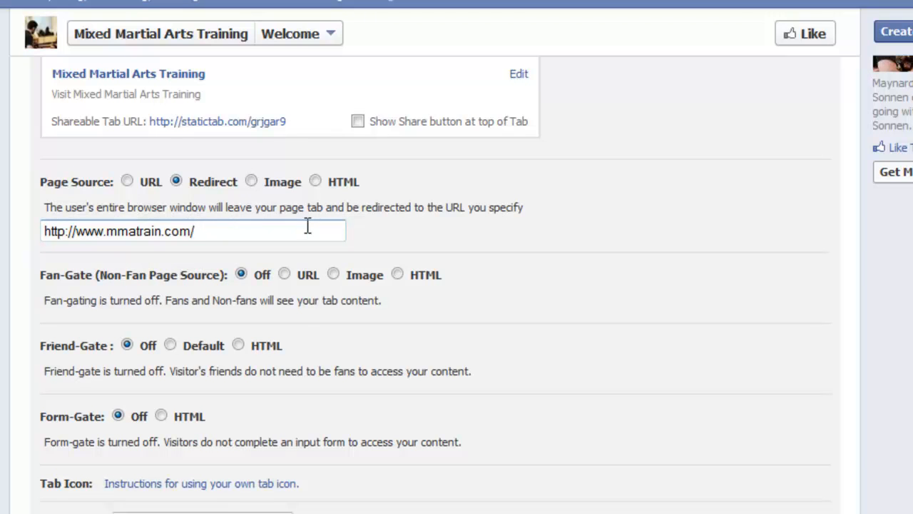
{"action": "left_click", "coordinate": [193, 230]}
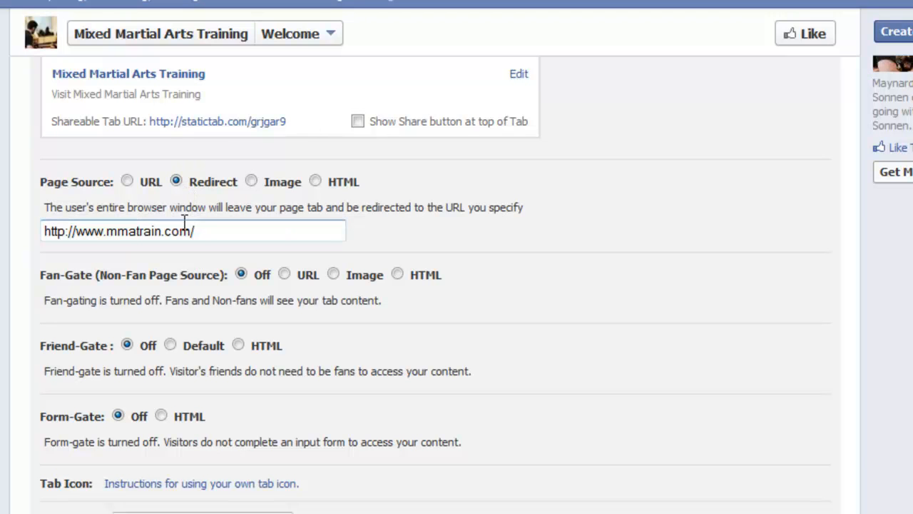
Replace the tab name 'Welcome' with 'Free MMA Videos'
{"action": "scroll", "scroll_direction": "down", "scroll_amount": 3}
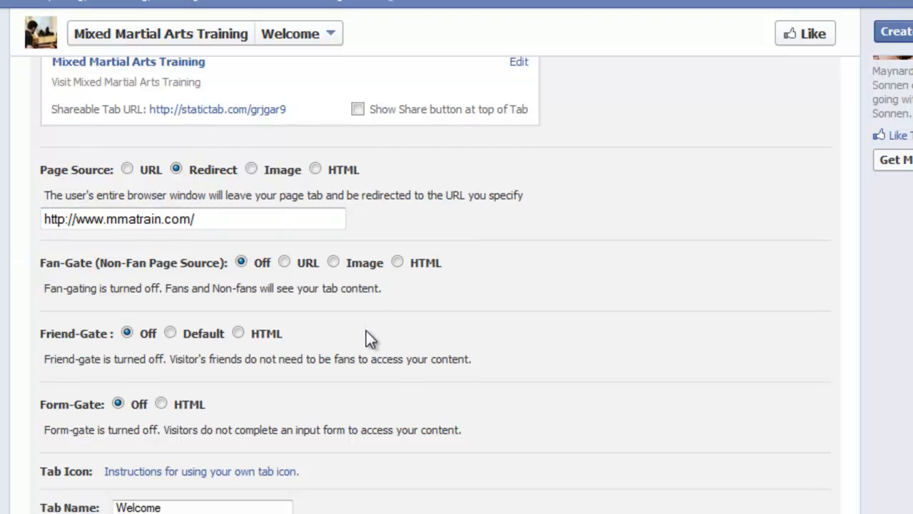
{"action": "scroll", "scroll_direction": "down", "scroll_amount": 3}
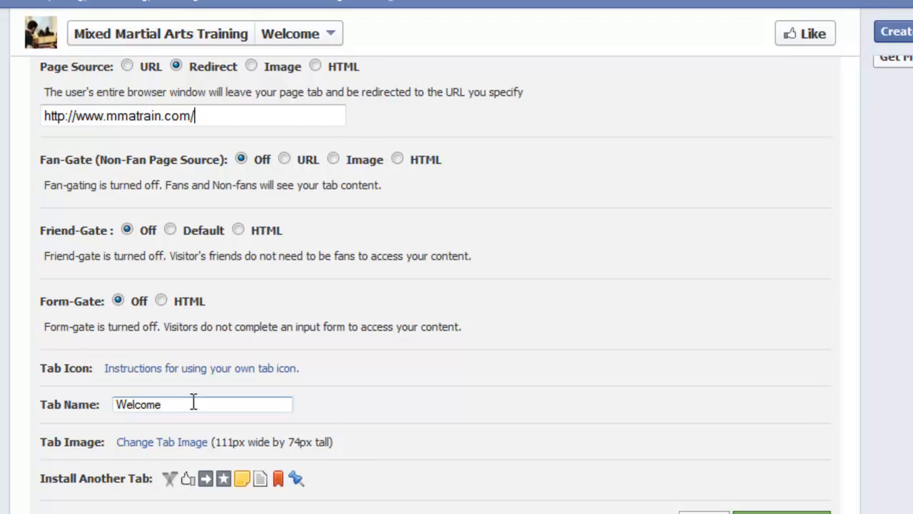
{"action": "double_click", "coordinate": [139, 404]}
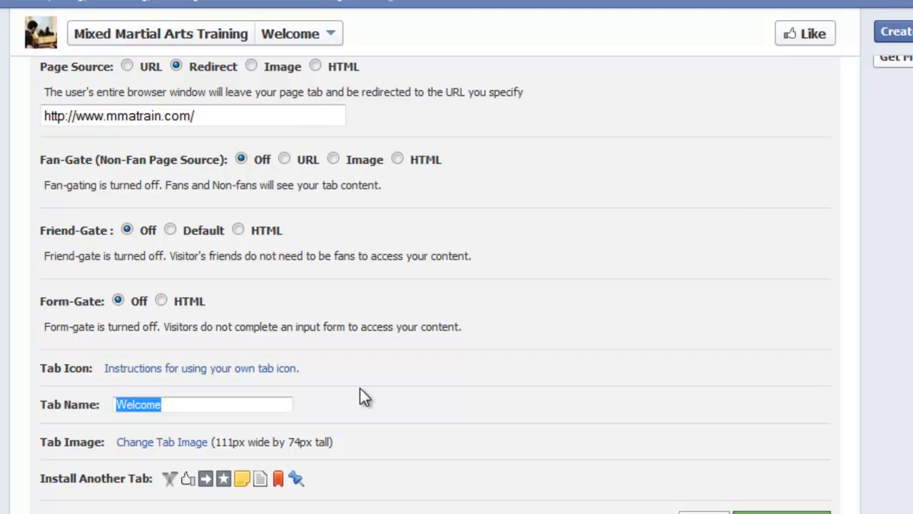
{"action": "type", "text": "Free M"}
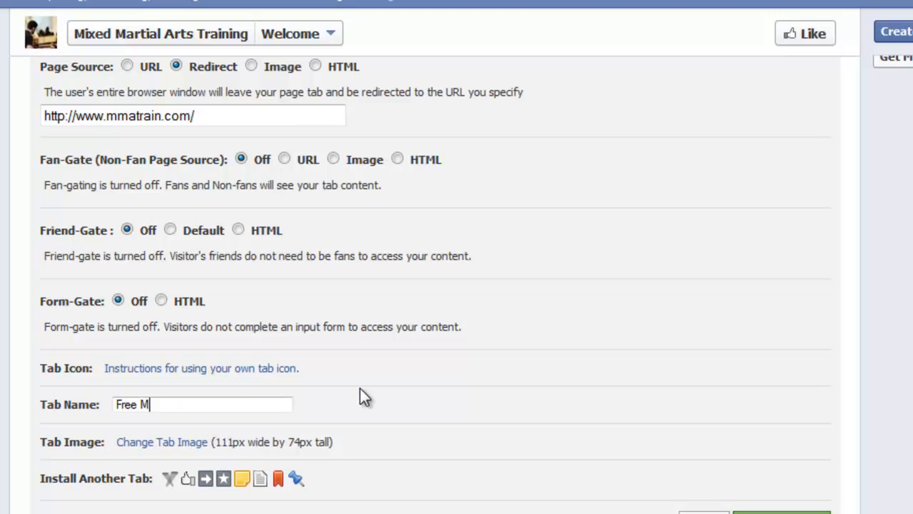
{"action": "type", "text": "MMA M"}
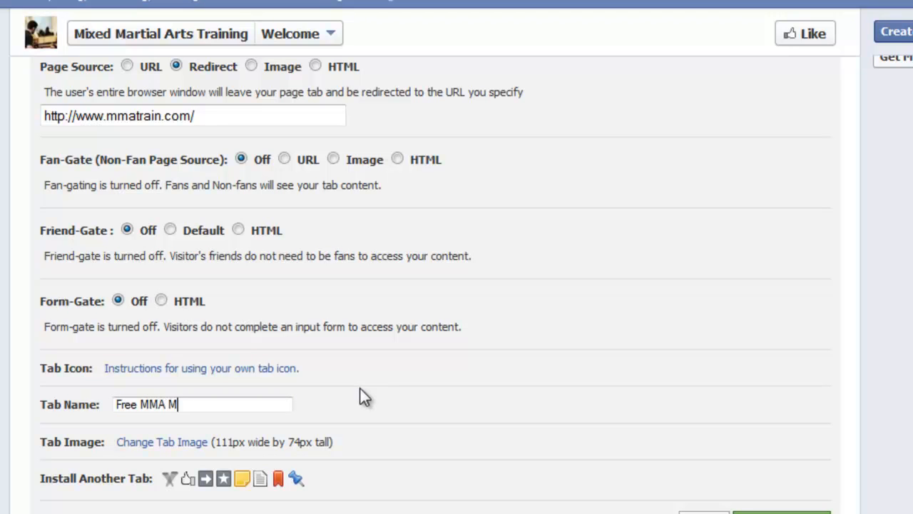
{"action": "type", "text": "Videos"}
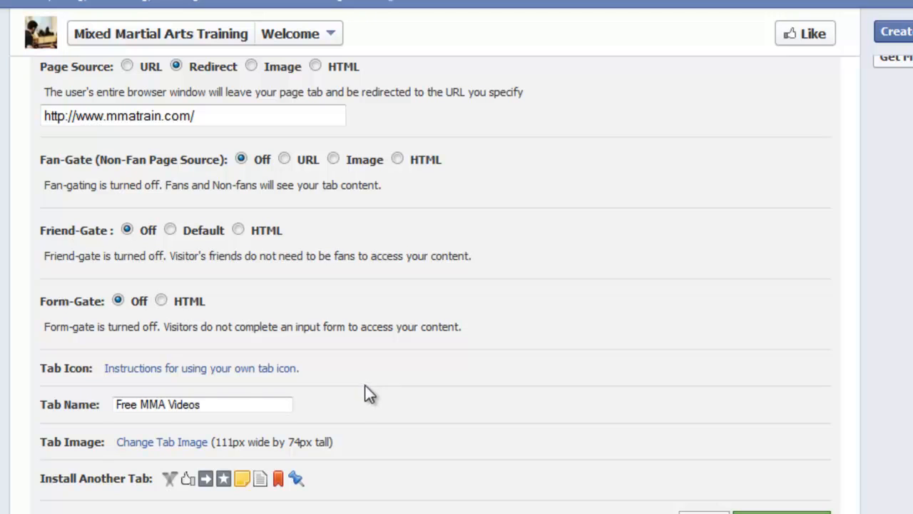
{"action": "scroll", "scroll_direction": "down", "scroll_amount": 3}
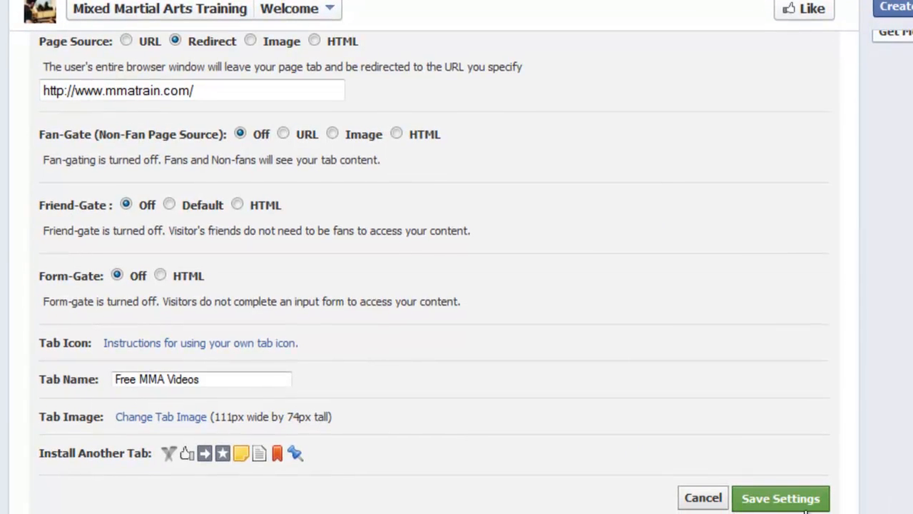
{"action": "mouse_move", "coordinate": [573, 199]}
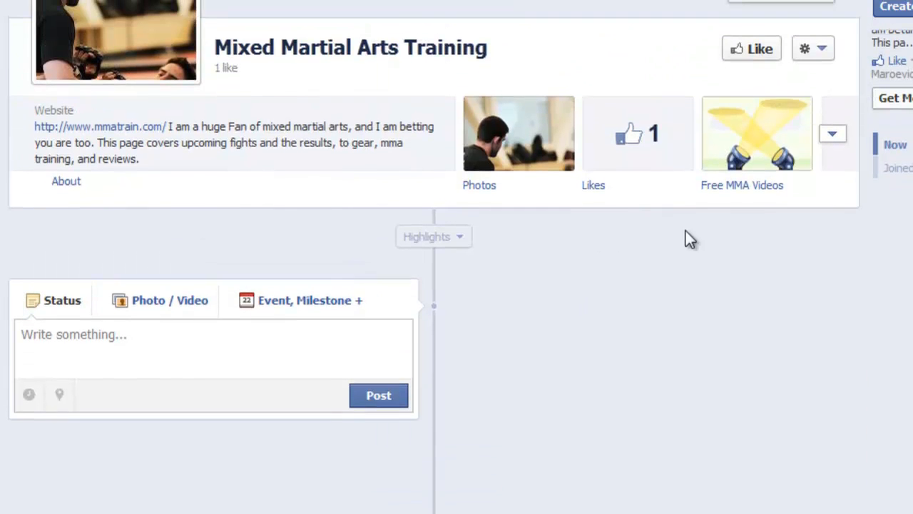
{"action": "mouse_move", "coordinate": [763, 164]}
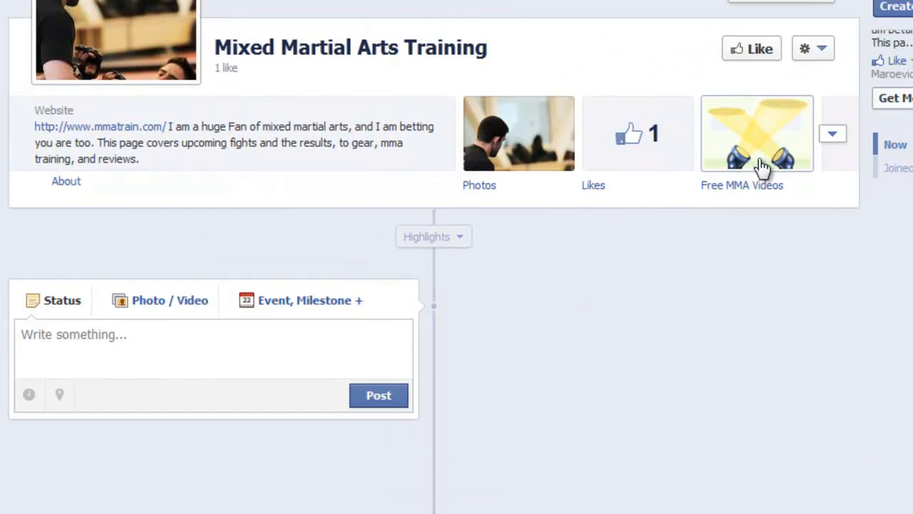
{"action": "mouse_move", "coordinate": [760, 146]}
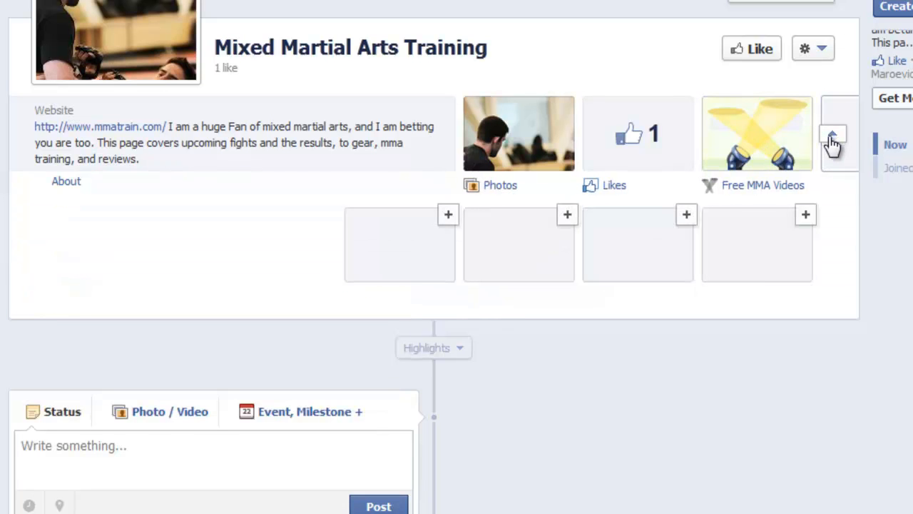
{"action": "mouse_move", "coordinate": [806, 107]}
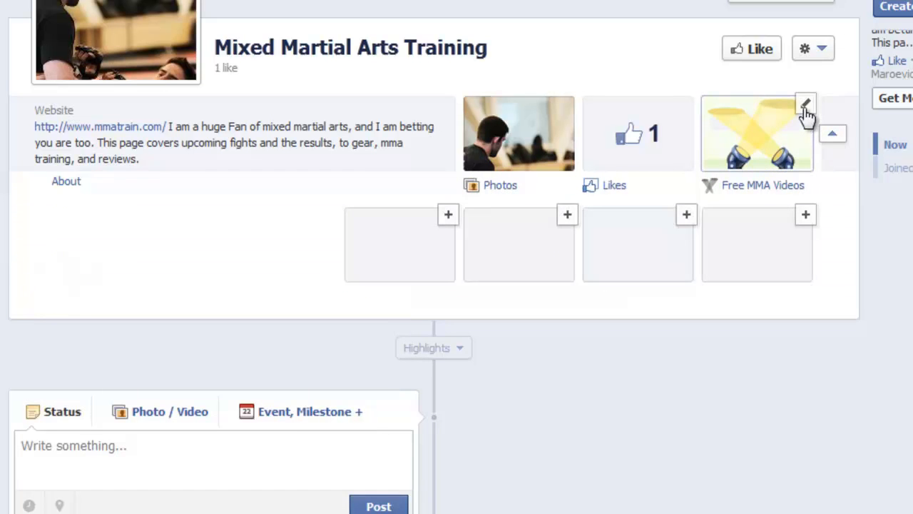
Open Edit Settings for the Free MMA Videos tab and start changing its image
{"action": "left_click", "coordinate": [805, 101]}
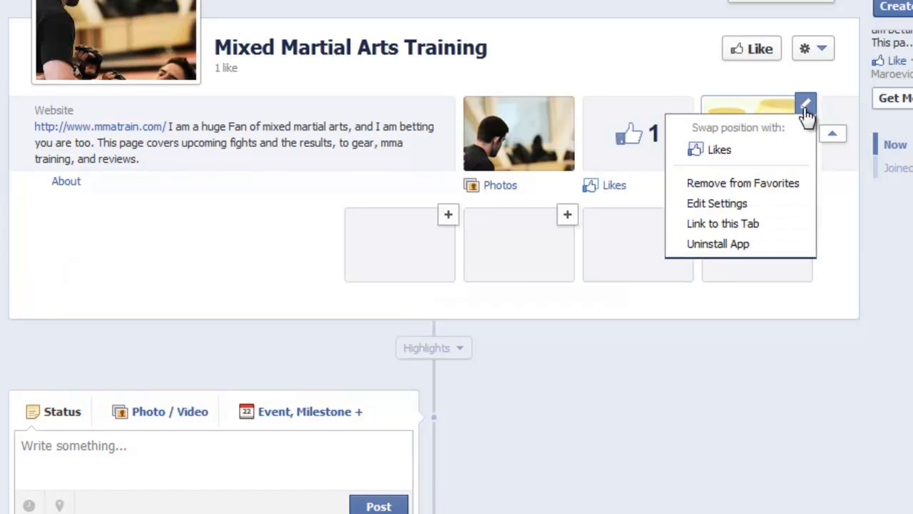
{"action": "mouse_move", "coordinate": [718, 204]}
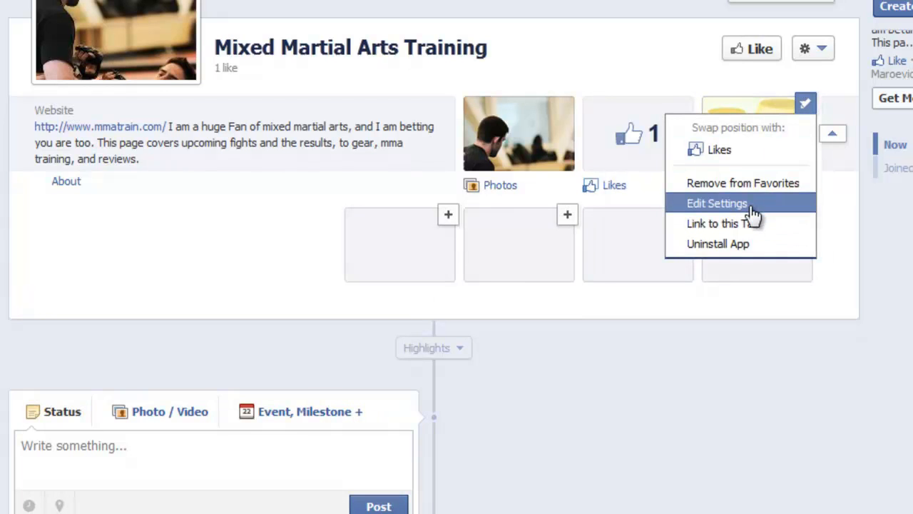
{"action": "left_click", "coordinate": [717, 203]}
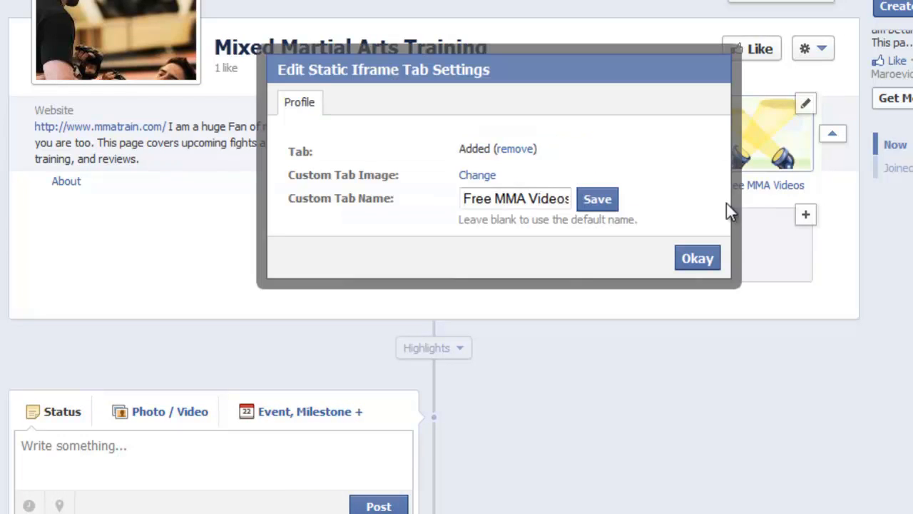
{"action": "mouse_move", "coordinate": [340, 216]}
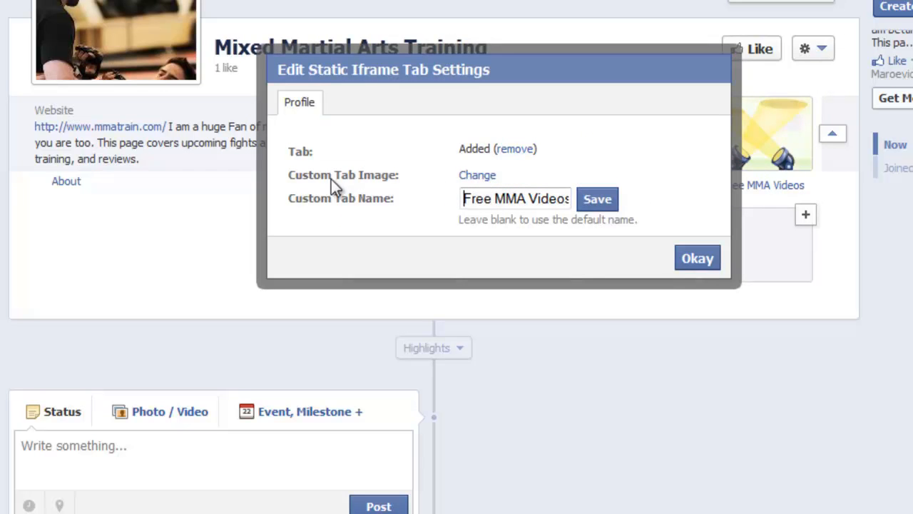
{"action": "left_click", "coordinate": [697, 257]}
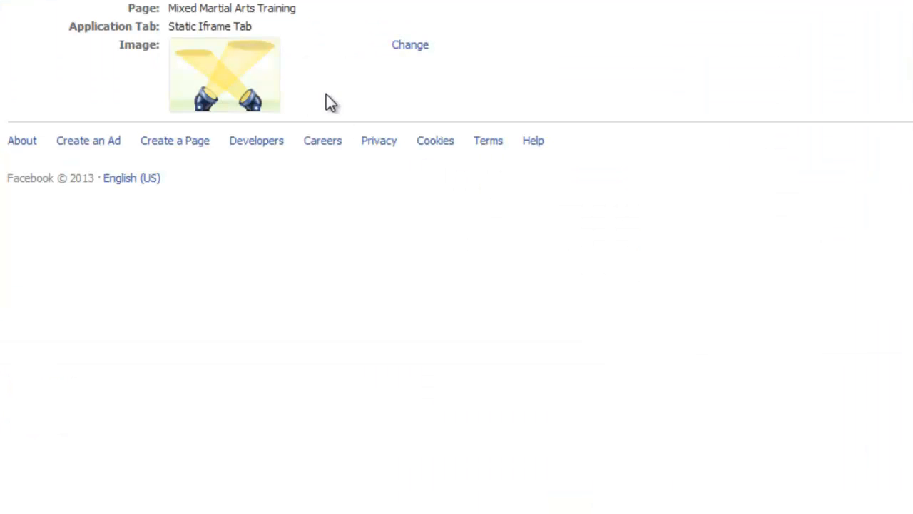
Upload the dark Free Videos picture as the tab's new image
{"action": "left_click", "coordinate": [409, 45]}
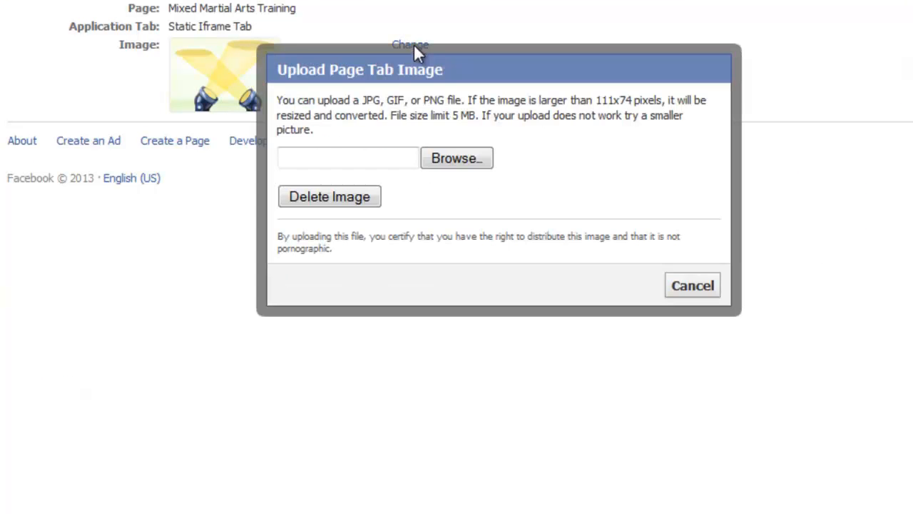
{"action": "left_click", "coordinate": [457, 157]}
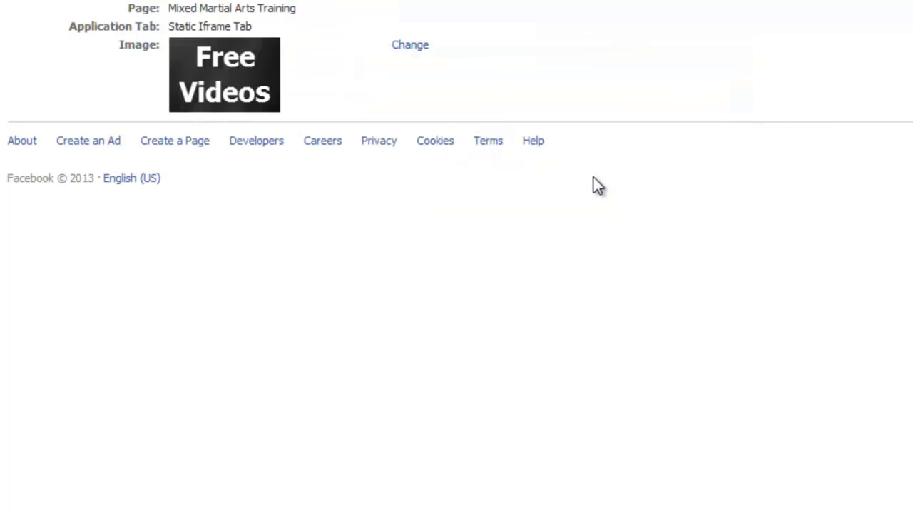
{"action": "mouse_move", "coordinate": [235, 91]}
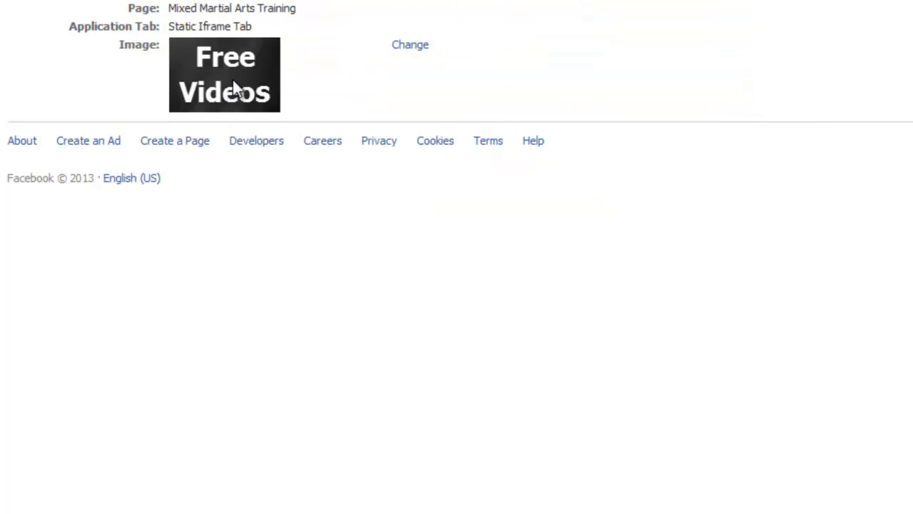
{"action": "mouse_move", "coordinate": [188, 27]}
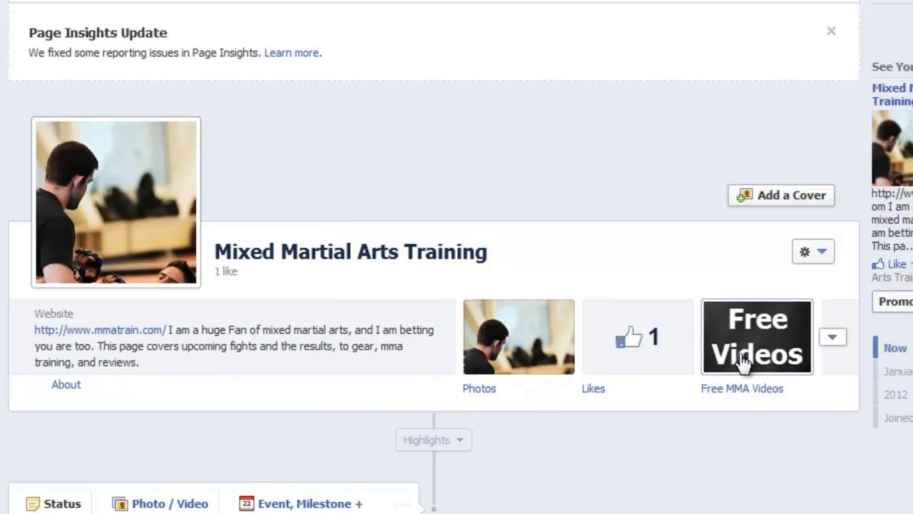
{"action": "mouse_move", "coordinate": [681, 274]}
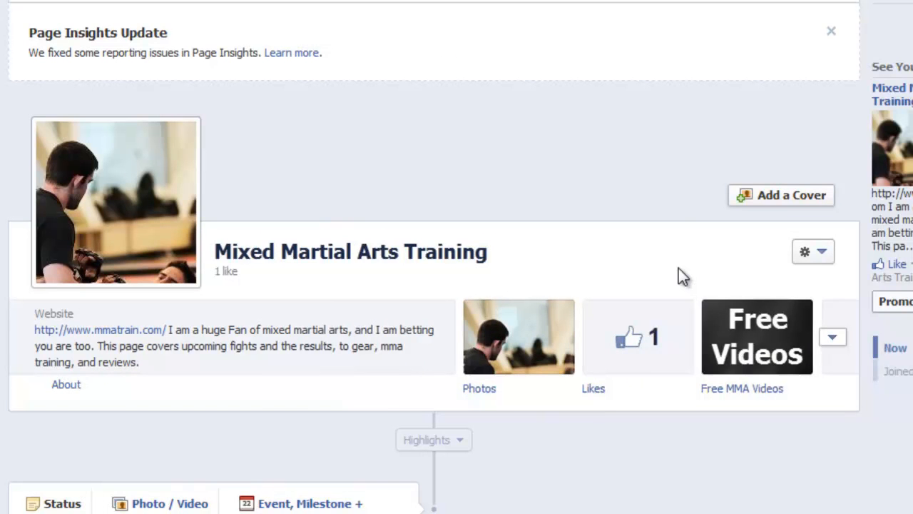
{"action": "mouse_move", "coordinate": [769, 332]}
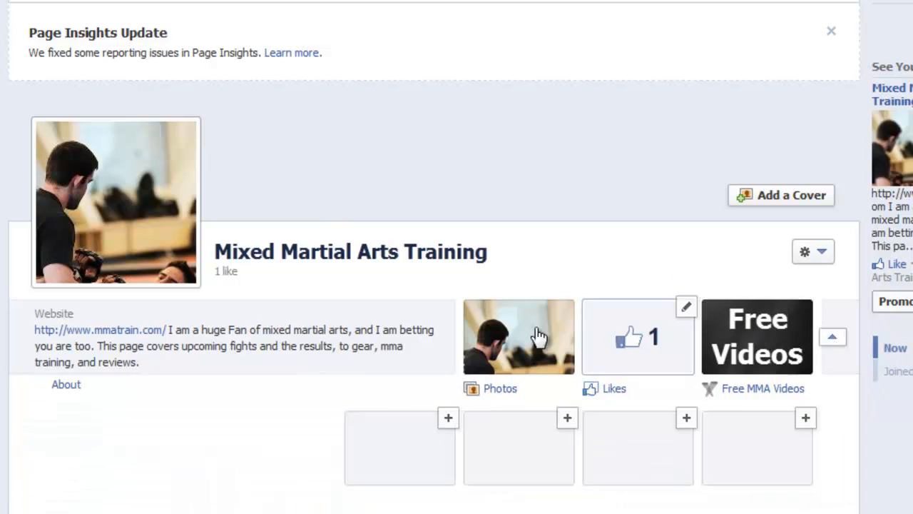
{"action": "mouse_move", "coordinate": [805, 311]}
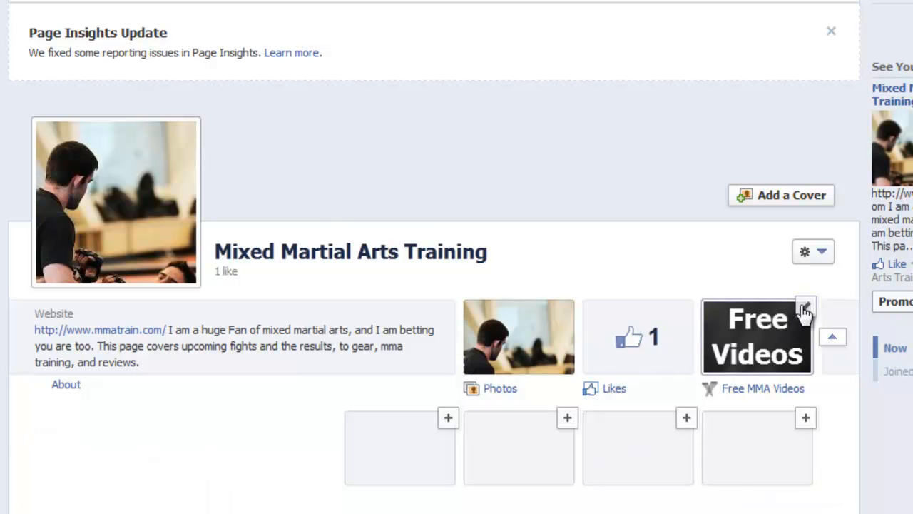
Swap the Free MMA Videos tab's position with Likes
{"action": "left_click", "coordinate": [807, 316]}
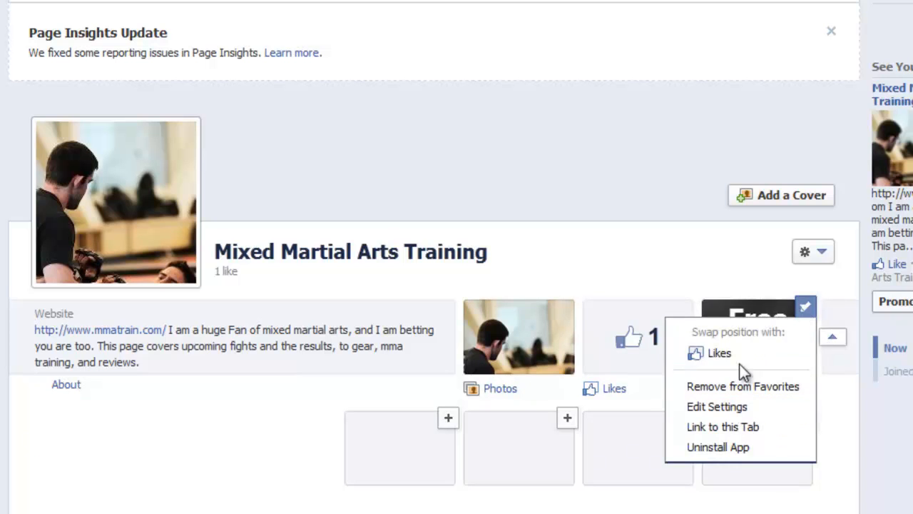
{"action": "left_click", "coordinate": [719, 353]}
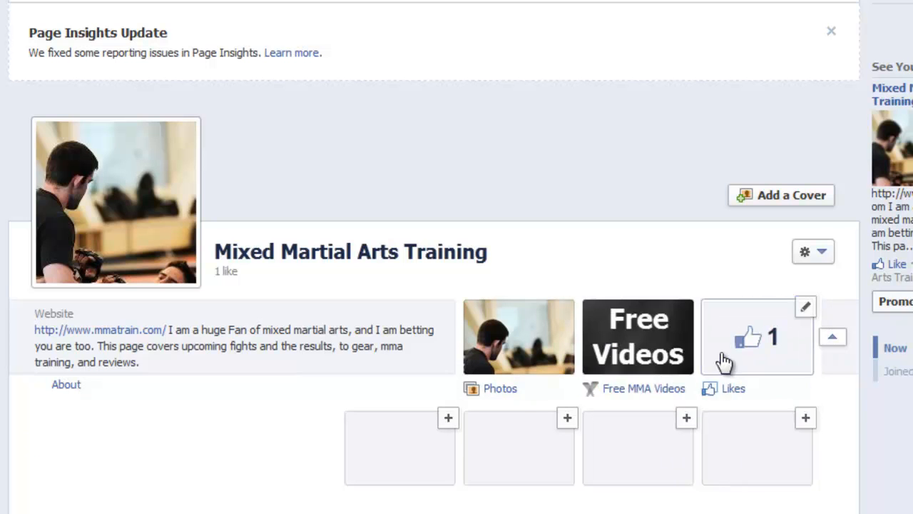
{"action": "mouse_move", "coordinate": [688, 267]}
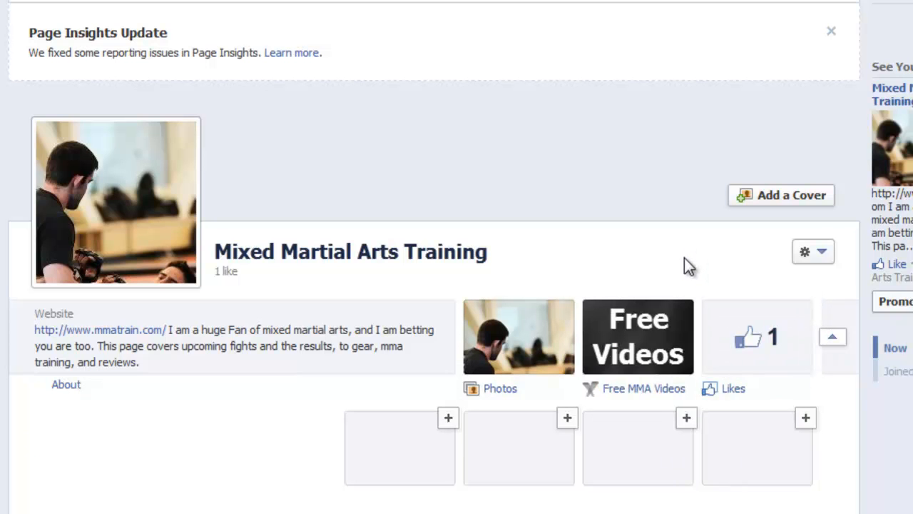
{"action": "mouse_move", "coordinate": [833, 354]}
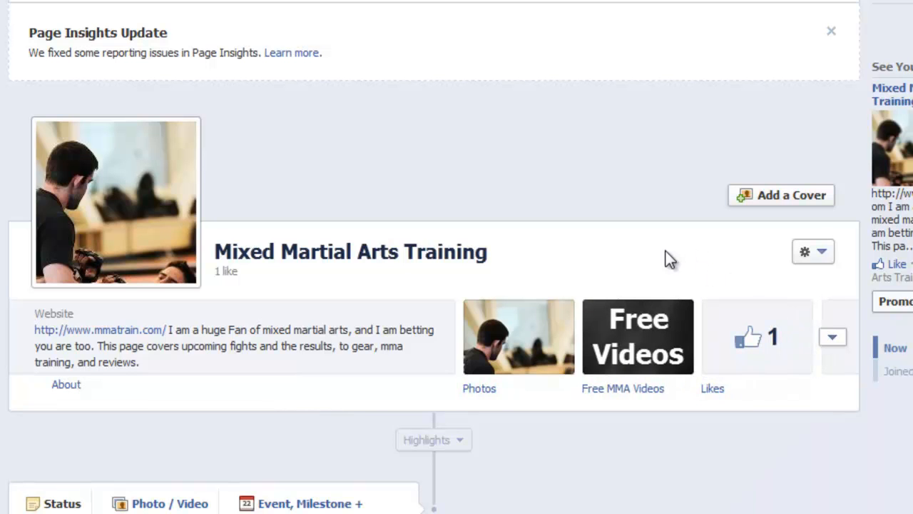
{"action": "mouse_move", "coordinate": [662, 254]}
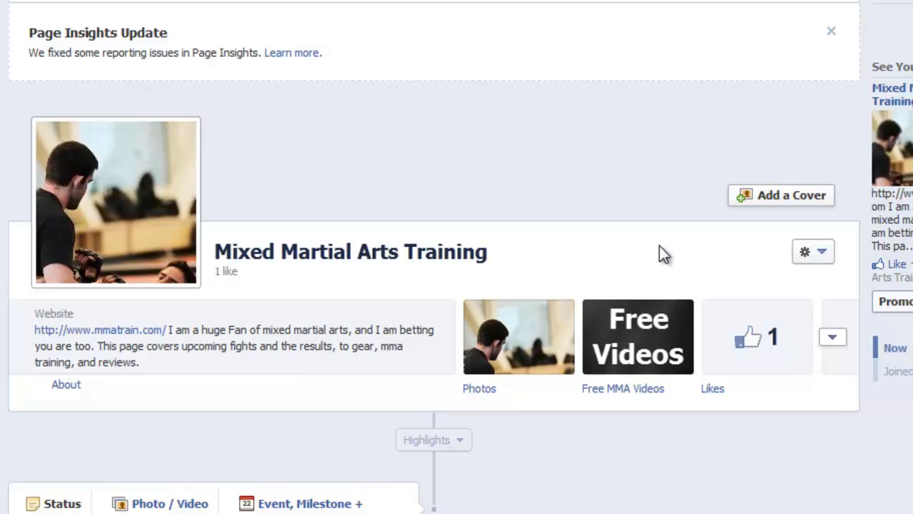
{"action": "mouse_move", "coordinate": [658, 253]}
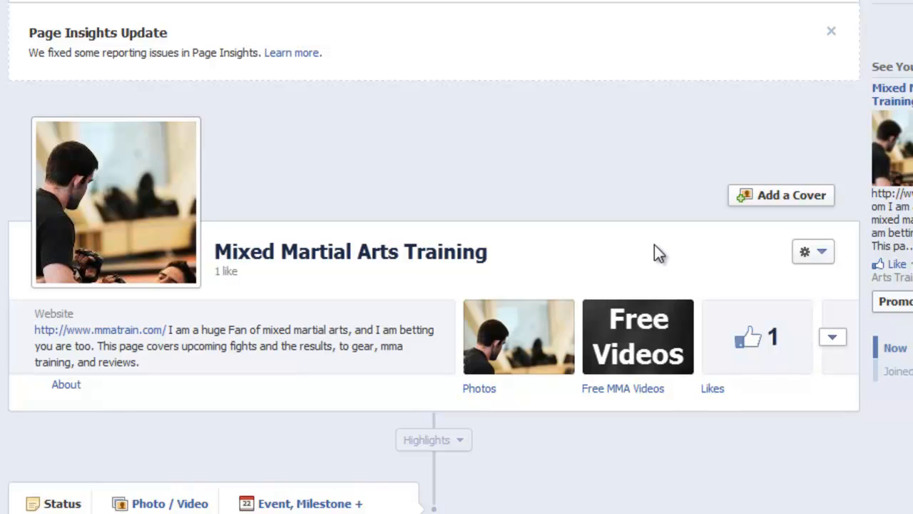
{"action": "mouse_move", "coordinate": [649, 249]}
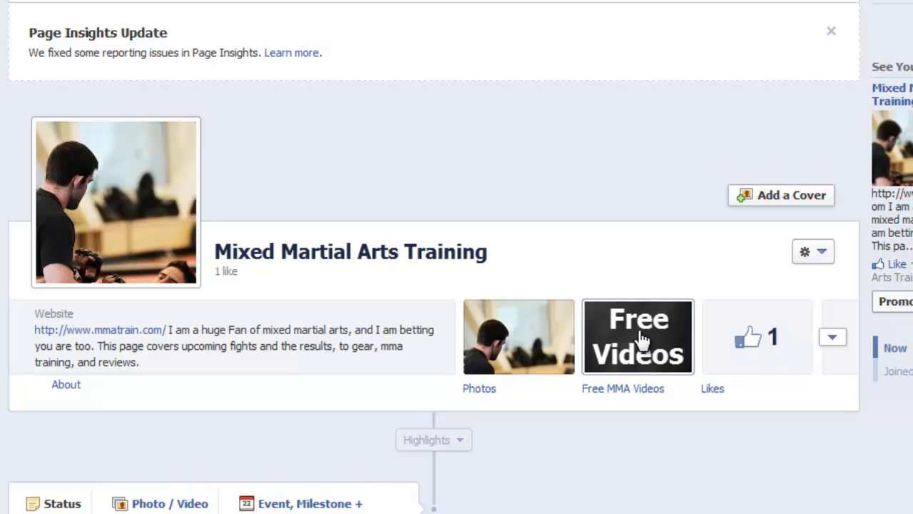
{"action": "mouse_move", "coordinate": [631, 348]}
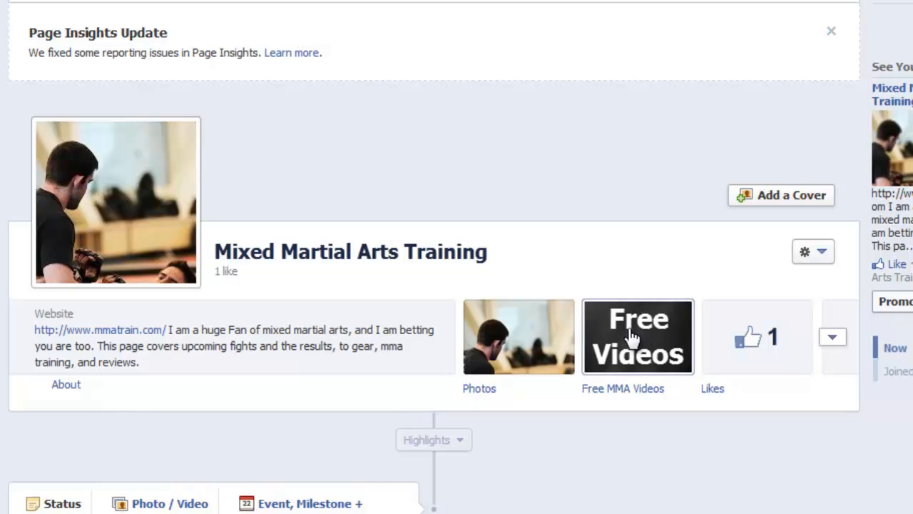
Open the Free MMA Videos tab and confirm the redirect to mmatrain.com
{"action": "left_click", "coordinate": [635, 336]}
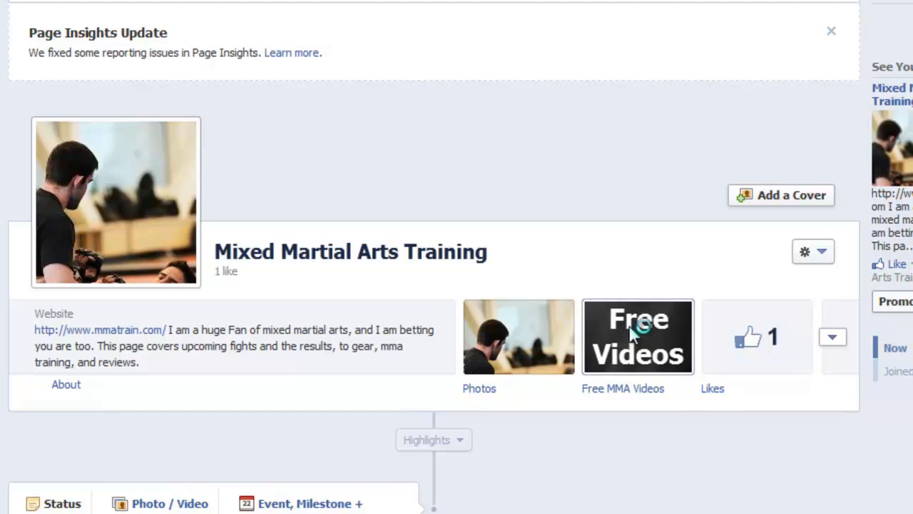
{"action": "left_click", "coordinate": [637, 336]}
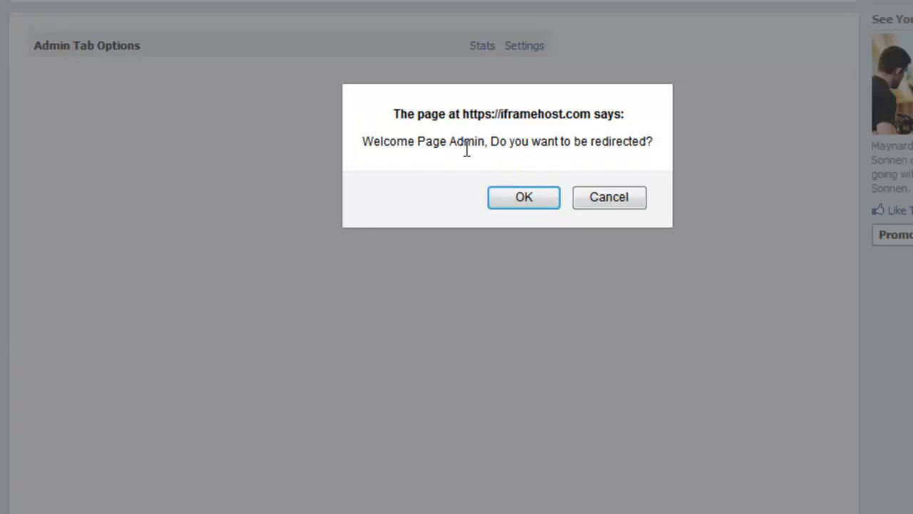
{"action": "mouse_move", "coordinate": [506, 146]}
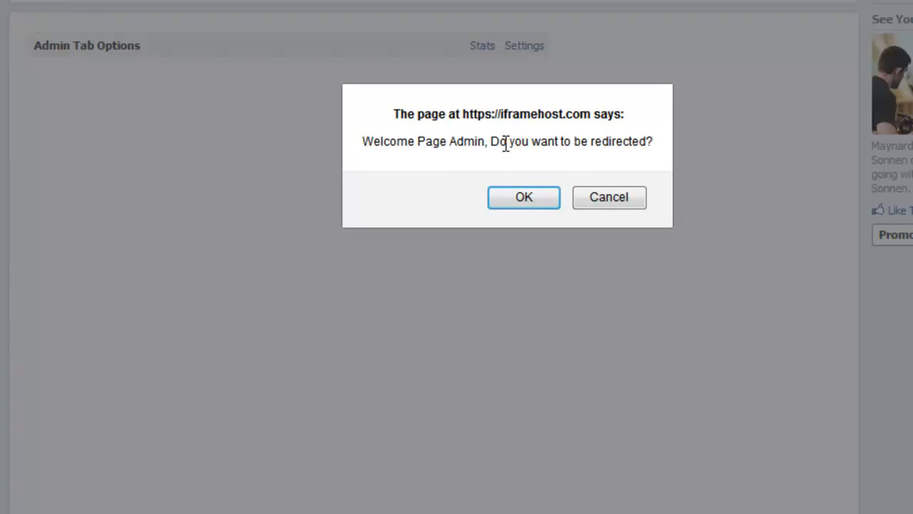
{"action": "left_click", "coordinate": [524, 197]}
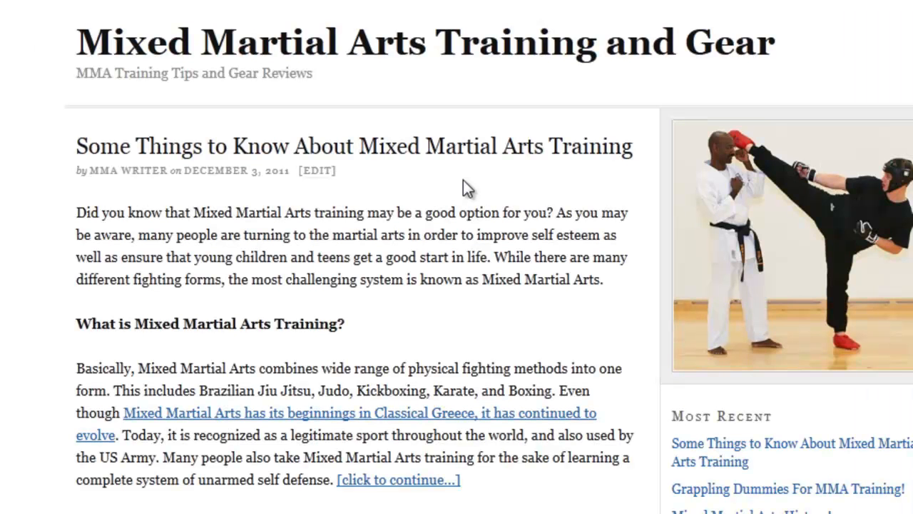
{"action": "mouse_move", "coordinate": [472, 202]}
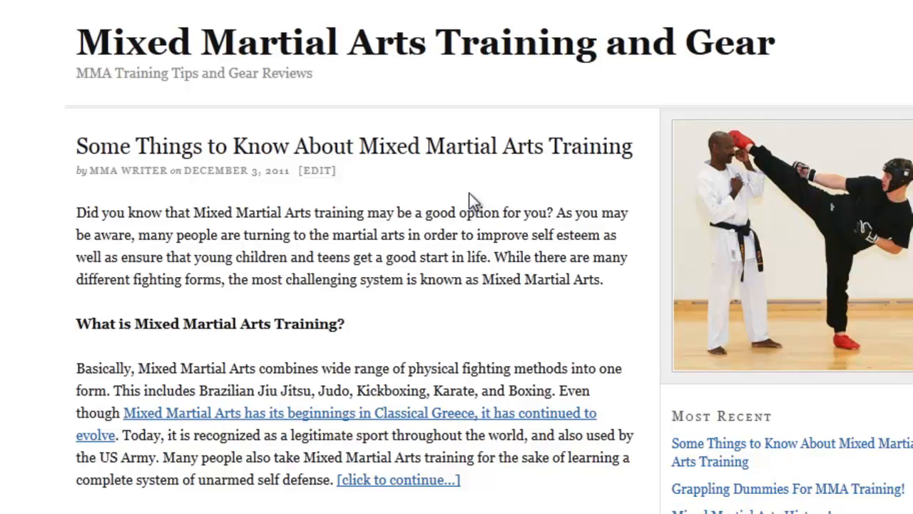
{"action": "mouse_move", "coordinate": [467, 198]}
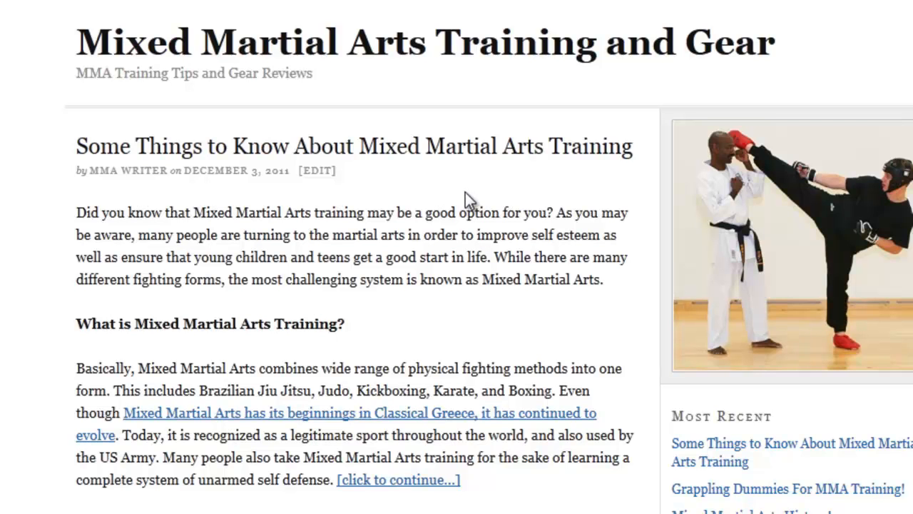